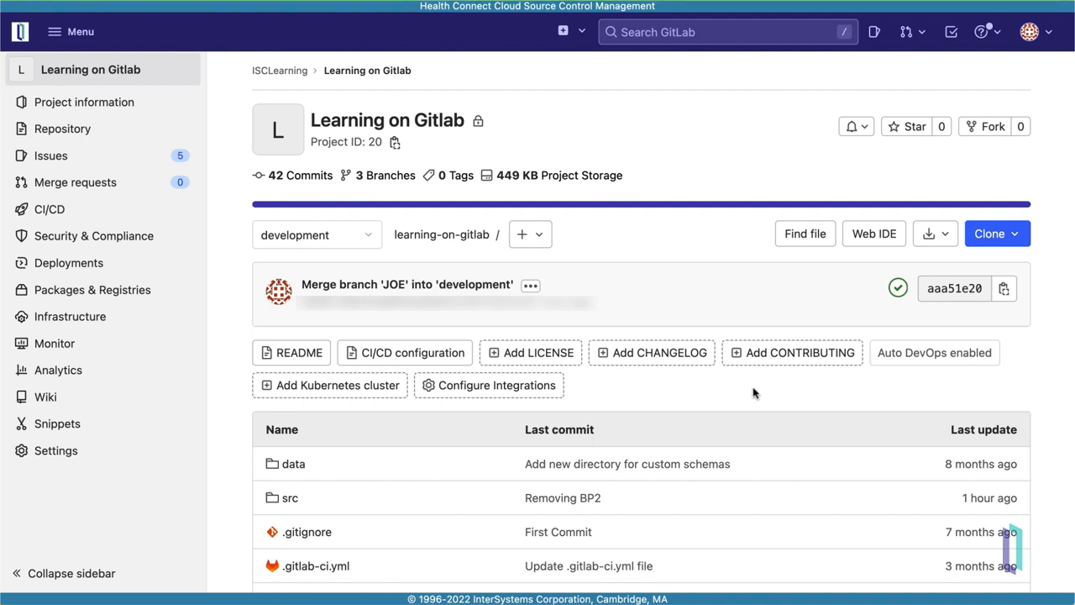
# Create a GitLab branch named Create-BP2 from the development branch
pyautogui.click(62, 129)
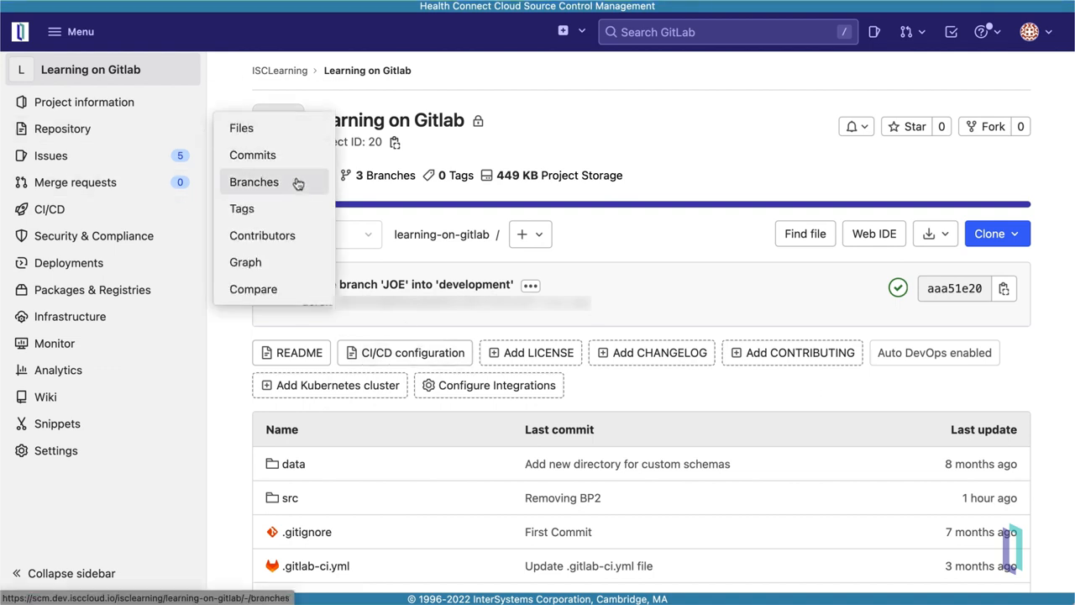
pyautogui.click(254, 182)
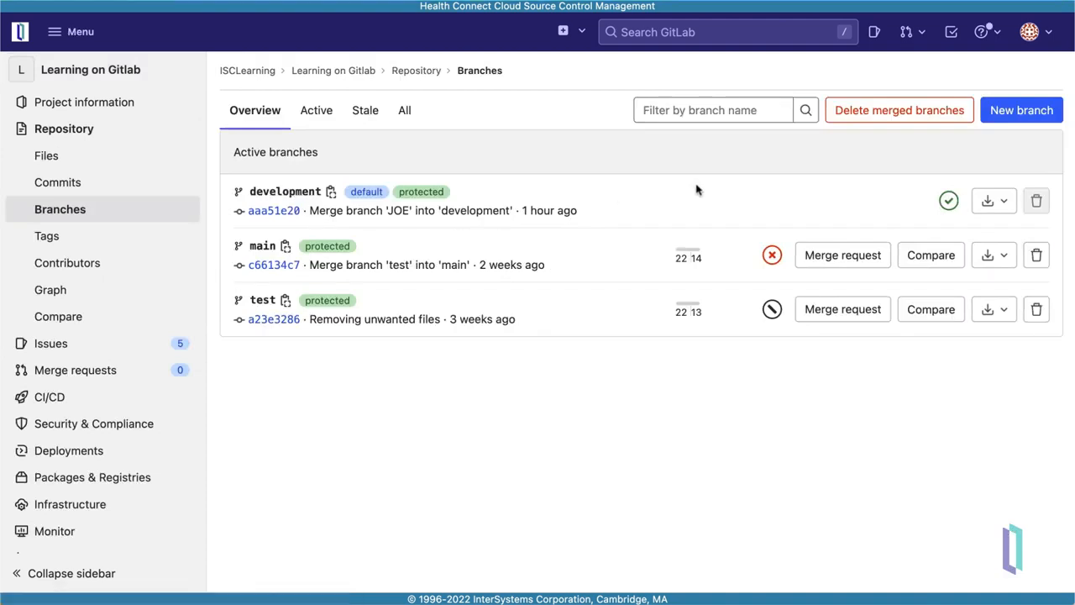
pyautogui.click(1021, 110)
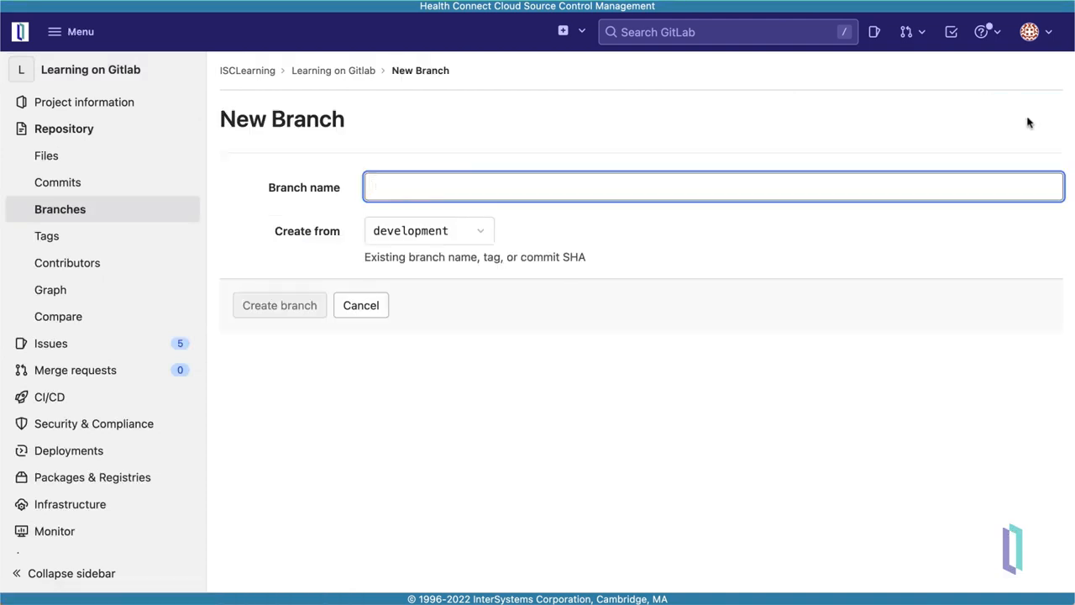
pyautogui.write('Create')
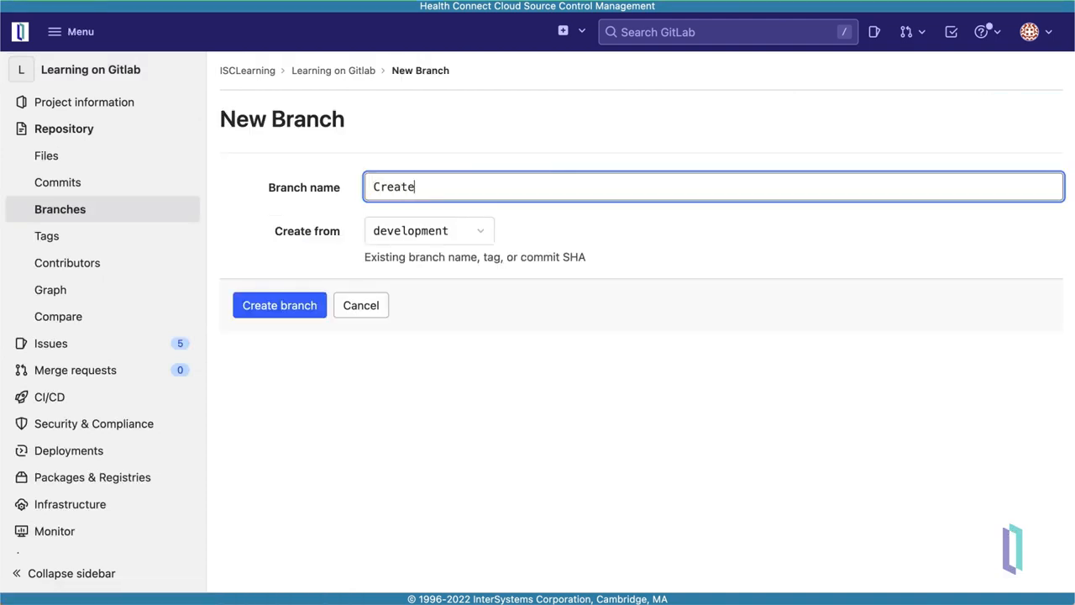
pyautogui.write('-BP2')
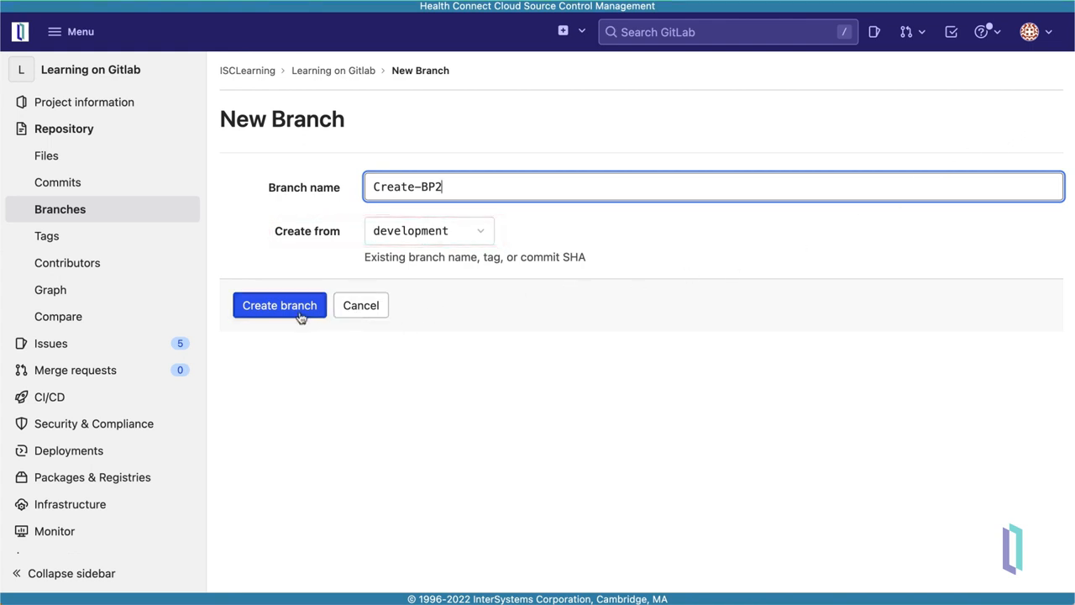
pyautogui.click(279, 305)
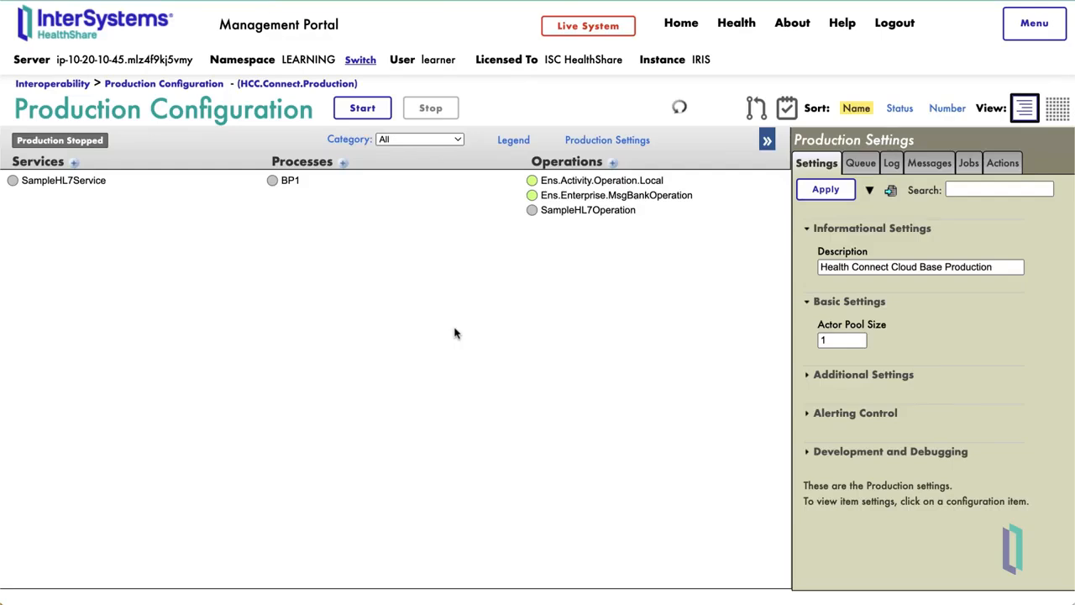
# Switch the production configuration from LEARNING to the JOE namespace
pyautogui.click(360, 60)
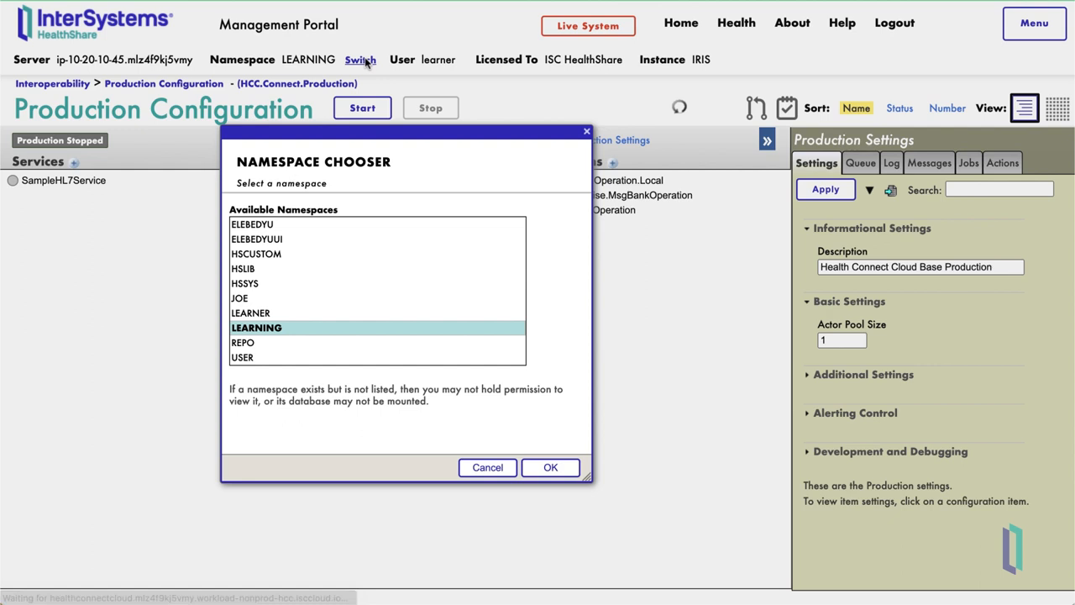
pyautogui.moveTo(366, 176)
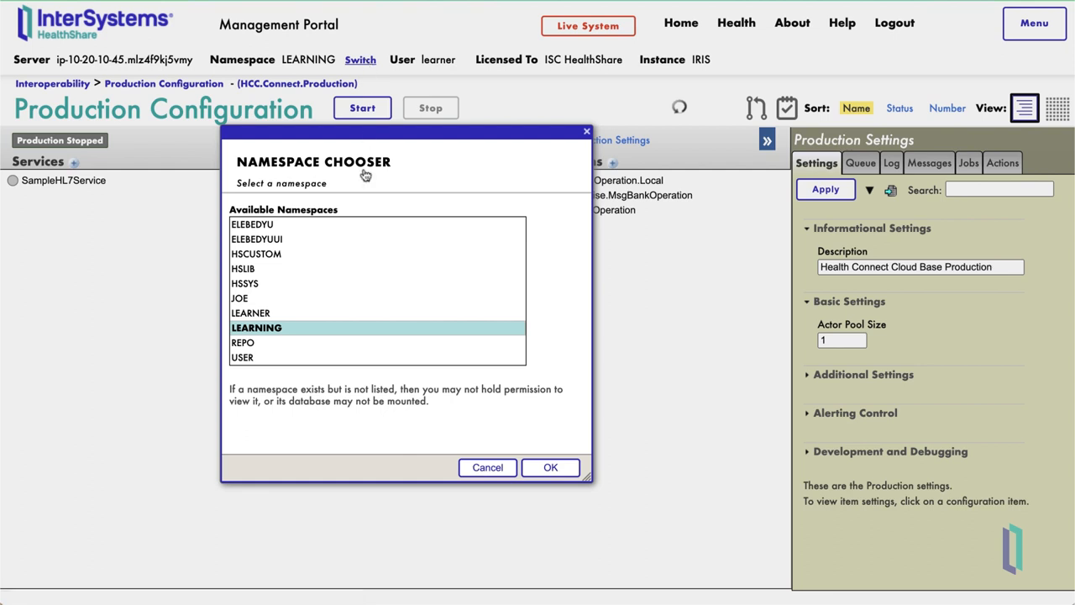
pyautogui.click(241, 299)
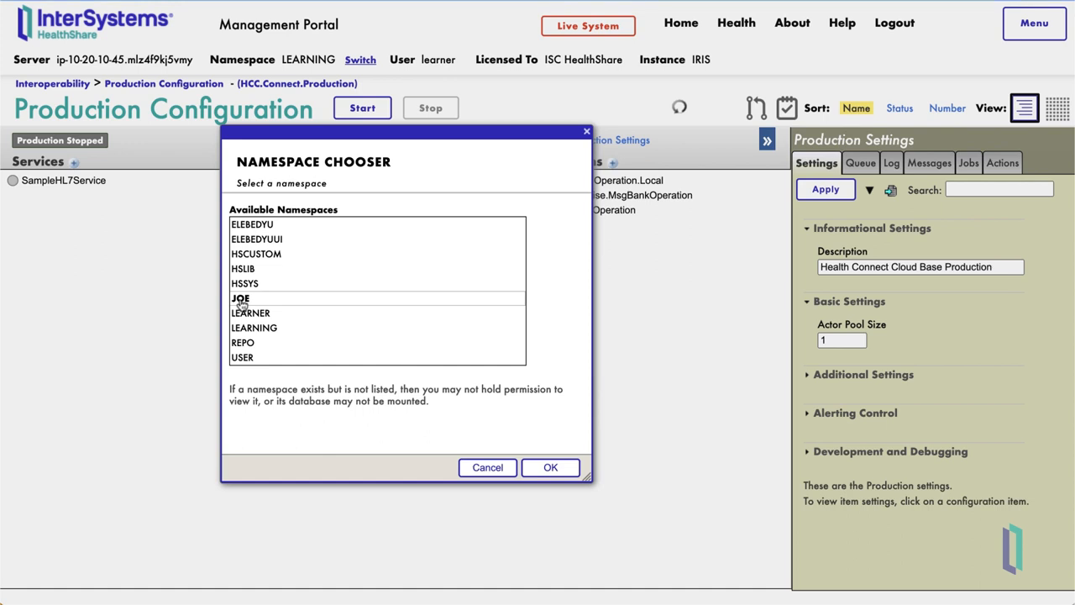
pyautogui.click(242, 298)
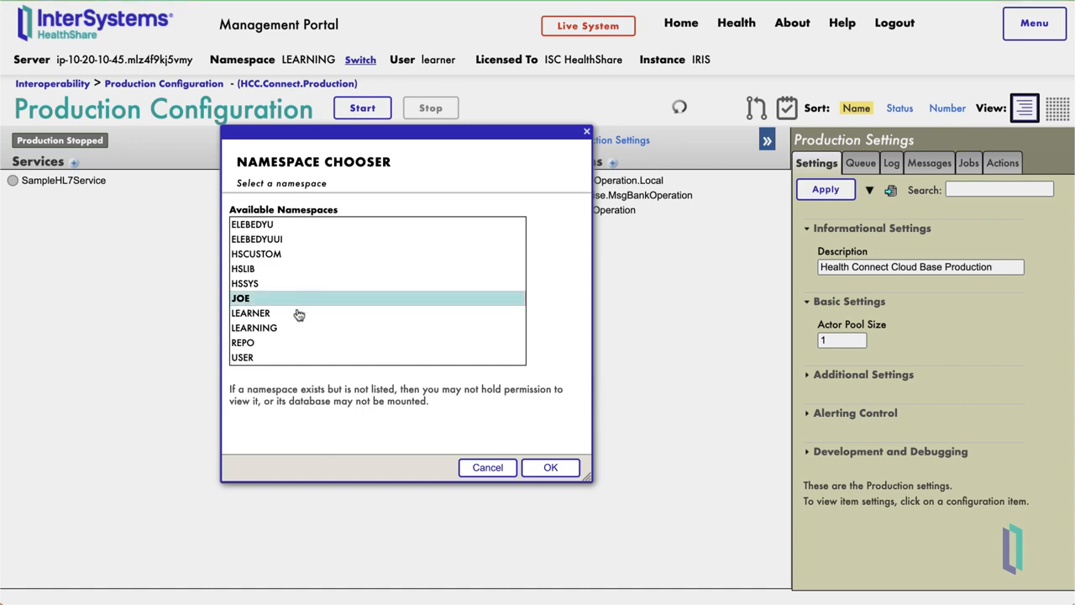
pyautogui.click(550, 467)
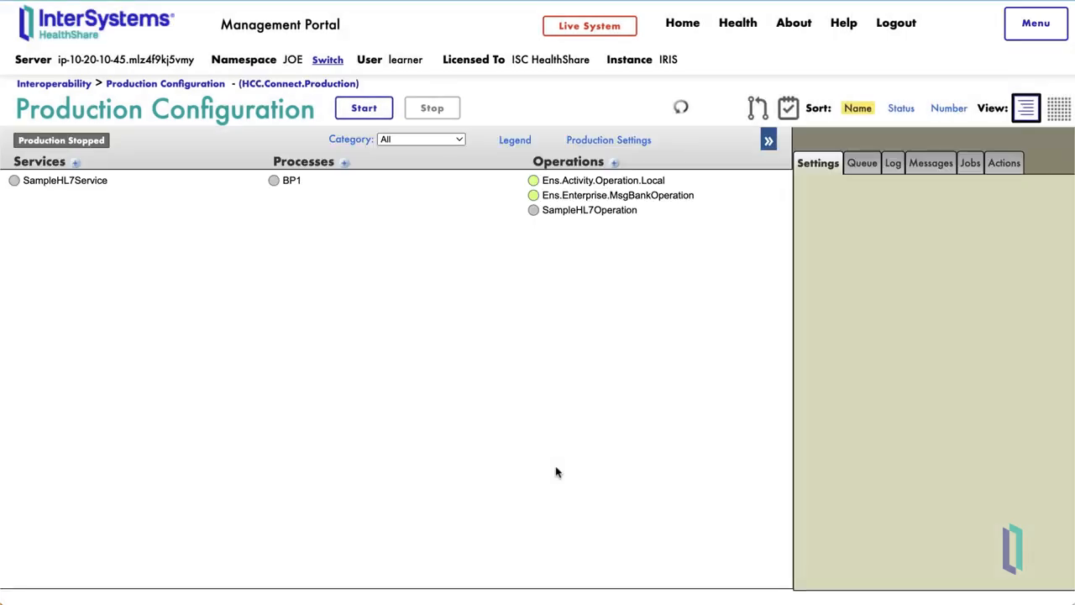
# In JOE's git project settings, change the CLS * mapping folder to src/
pyautogui.click(608, 139)
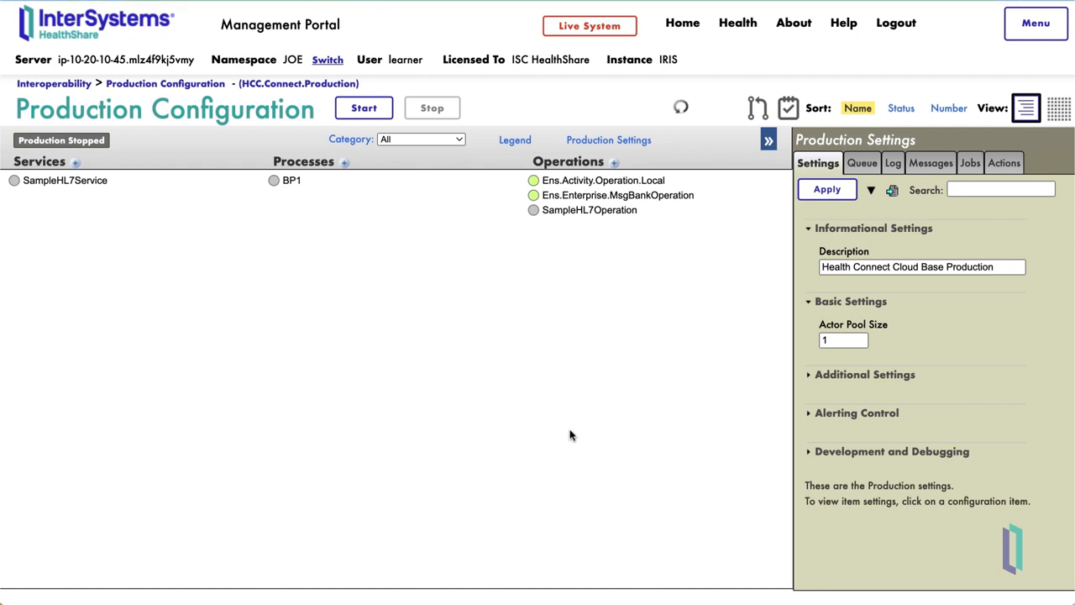
pyautogui.click(756, 108)
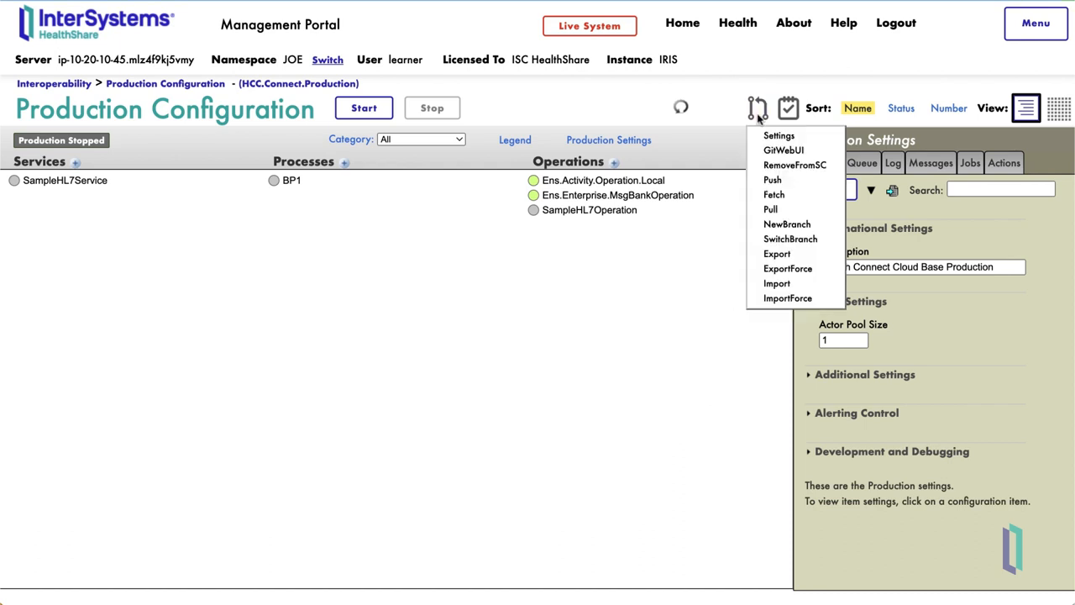
pyautogui.click(778, 135)
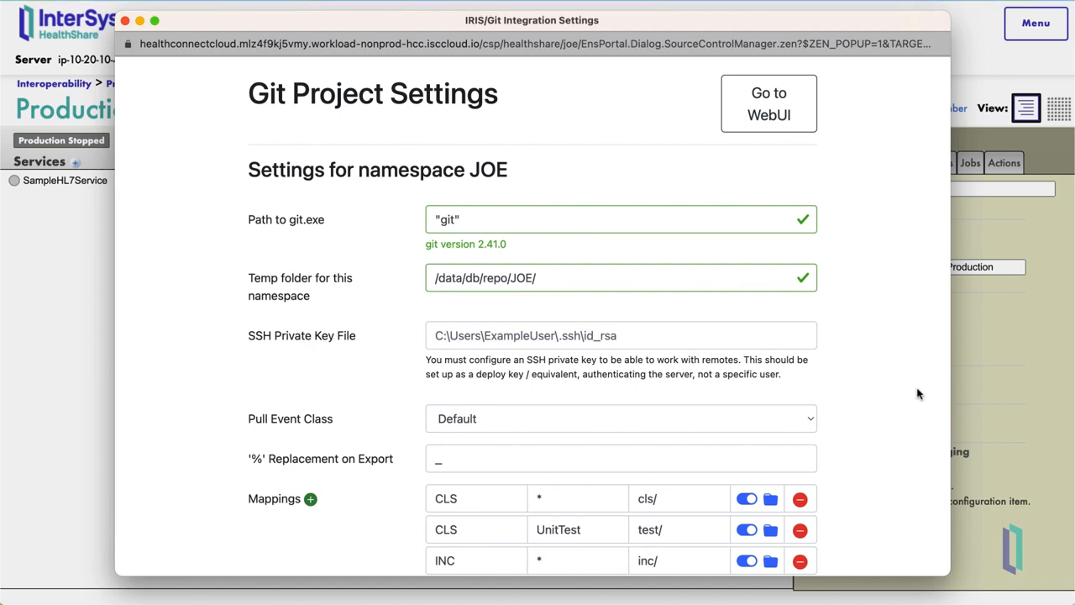
pyautogui.moveTo(889, 396)
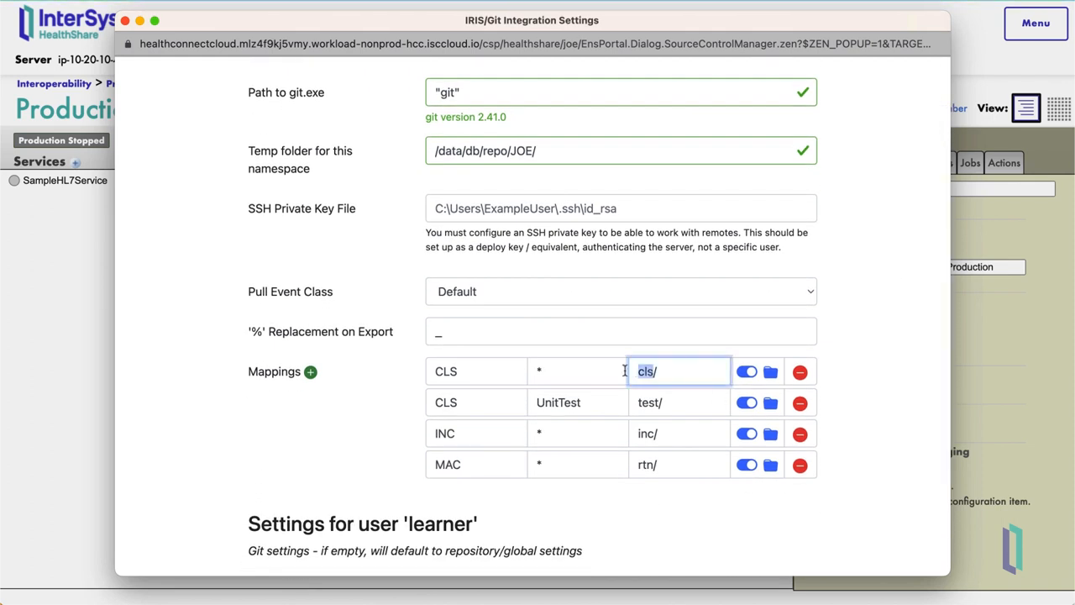
pyautogui.write('src/')
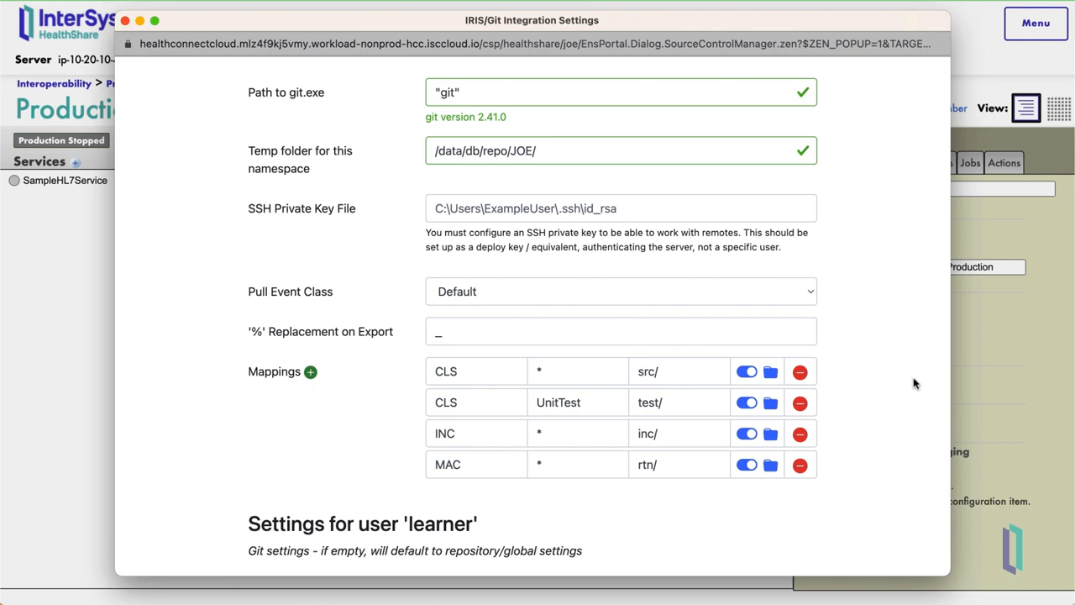
pyautogui.scroll(-3)
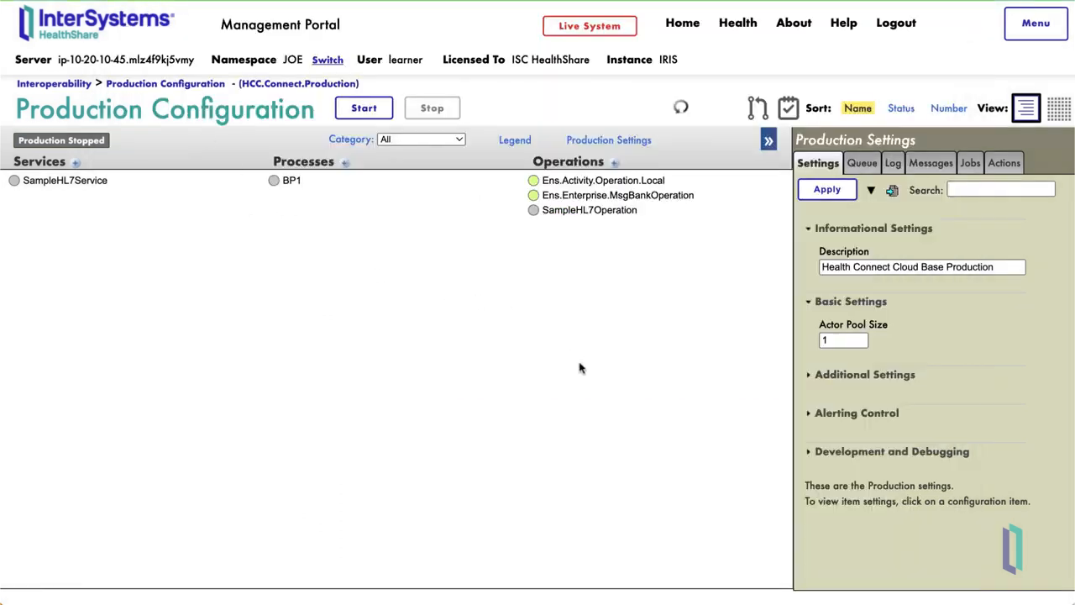
pyautogui.moveTo(576, 372)
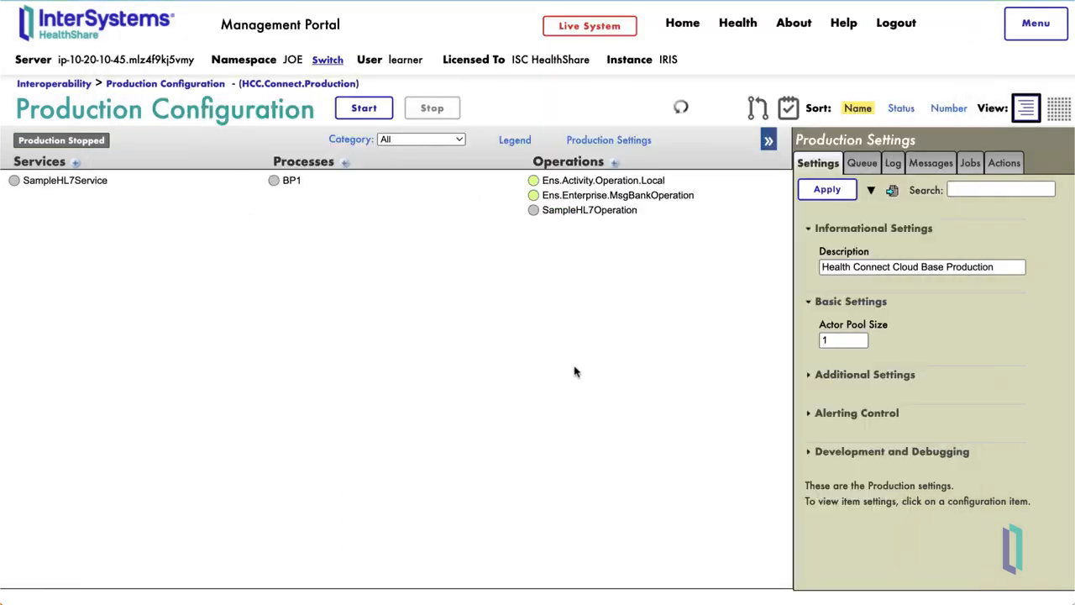
# Open GitWebUI from the source control menu to view JOE's commits and branches
pyautogui.click(757, 108)
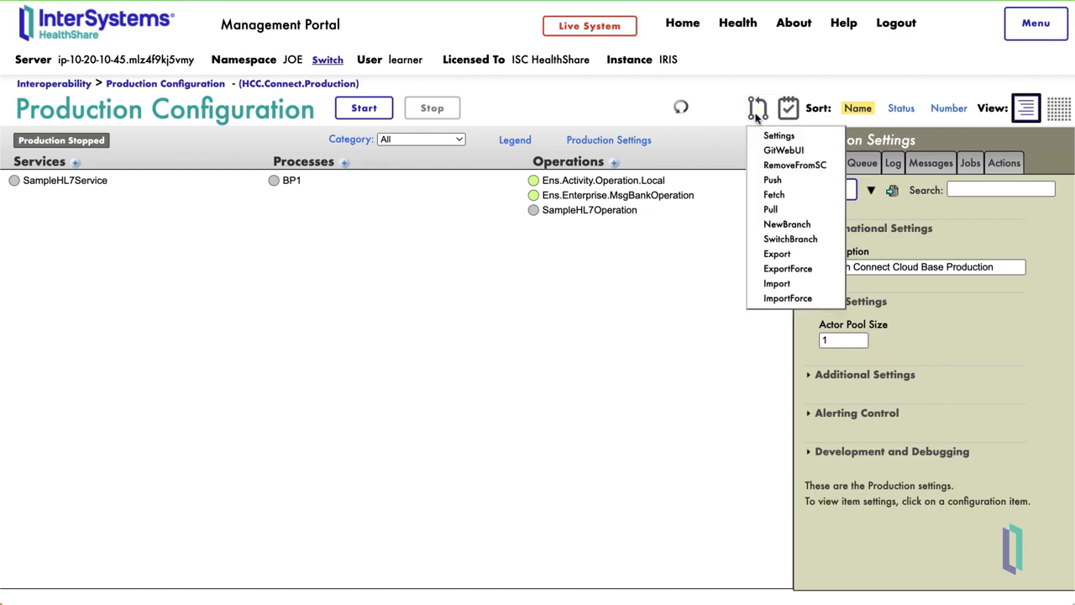
pyautogui.click(782, 150)
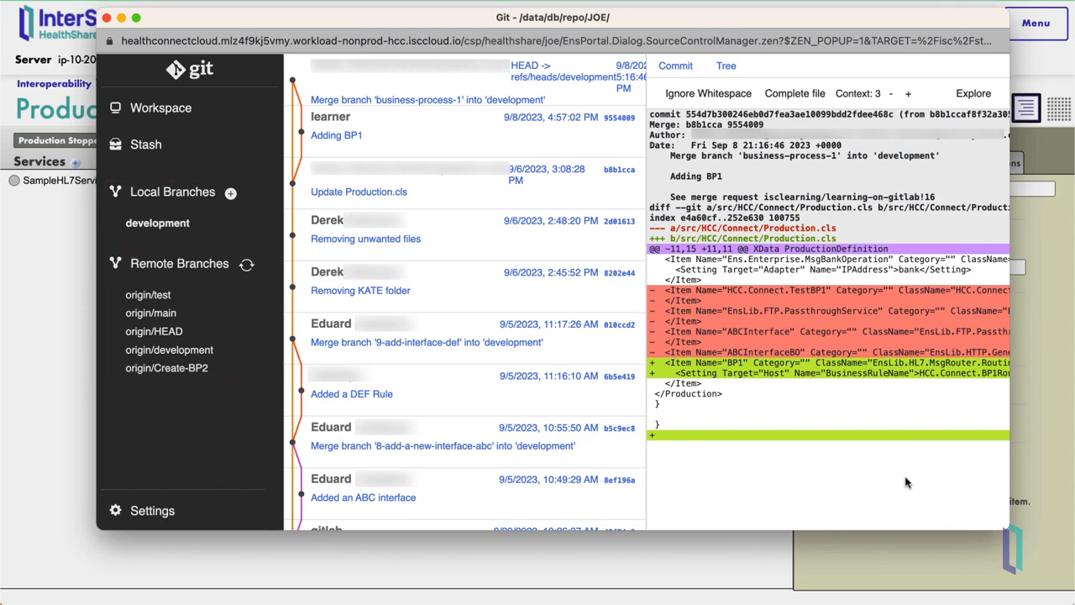
pyautogui.click(167, 368)
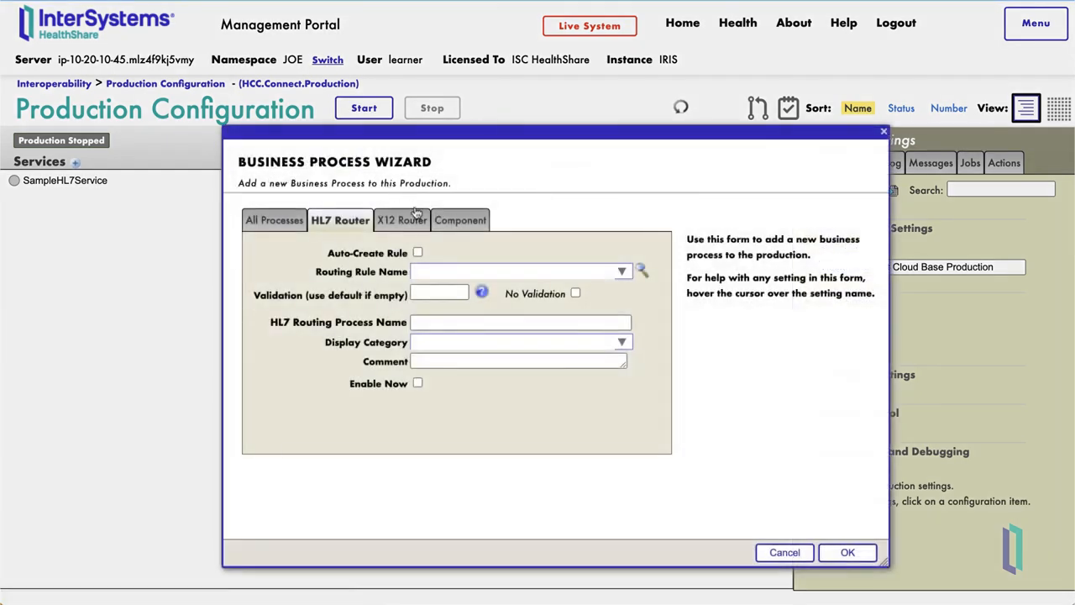
# Name the new HL7 routing process BP2 and accept its existing routing rule
pyautogui.write('BP2')
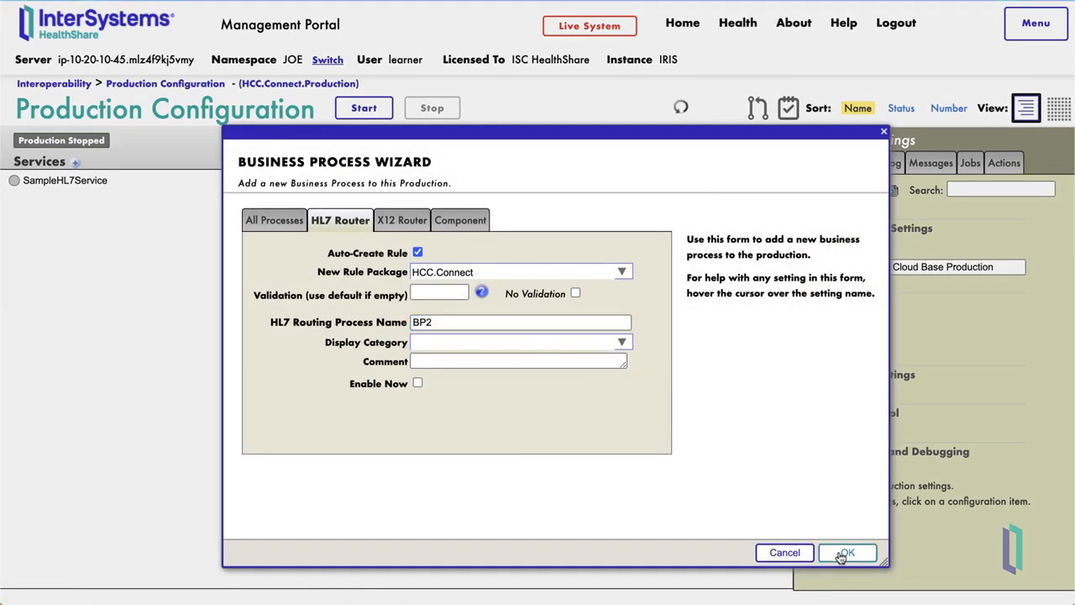
pyautogui.click(846, 551)
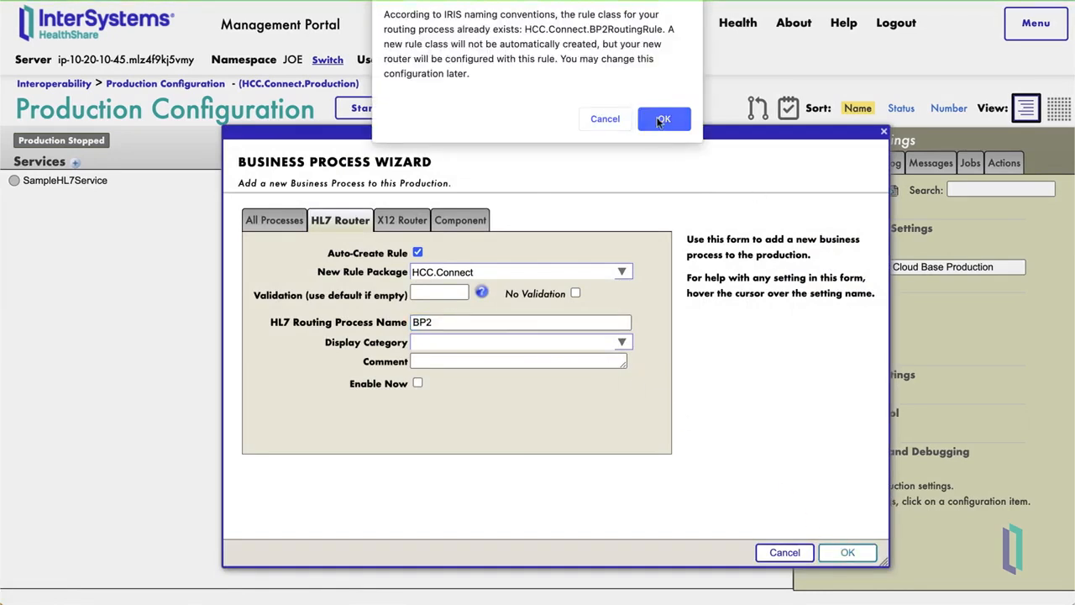
pyautogui.click(663, 118)
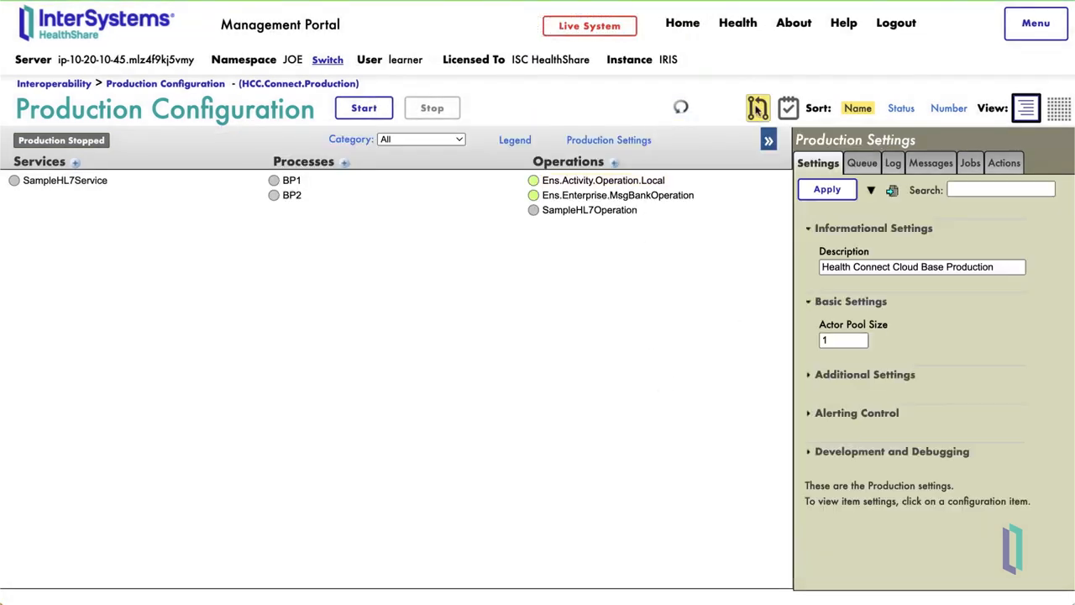
# Commit the production change with message 'Adding new business process BP2'
pyautogui.click(756, 107)
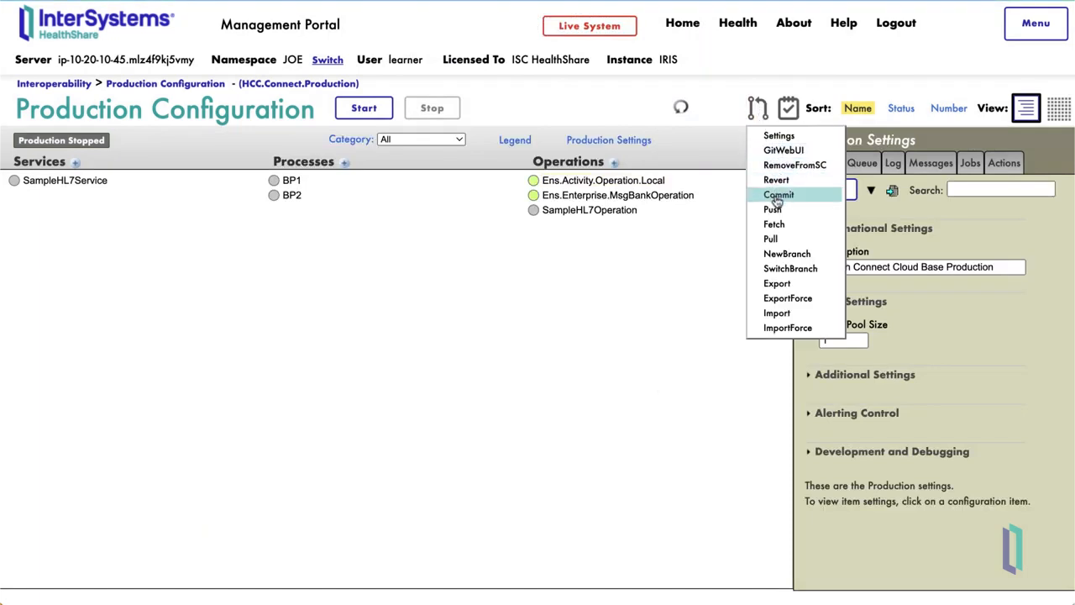
pyautogui.click(779, 194)
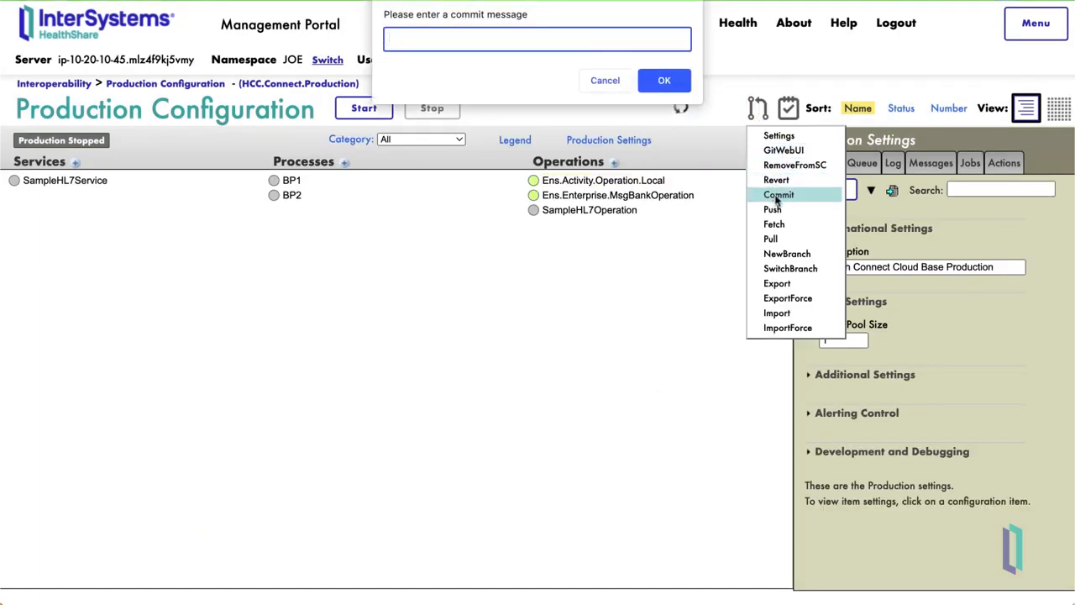
pyautogui.write('Adding new')
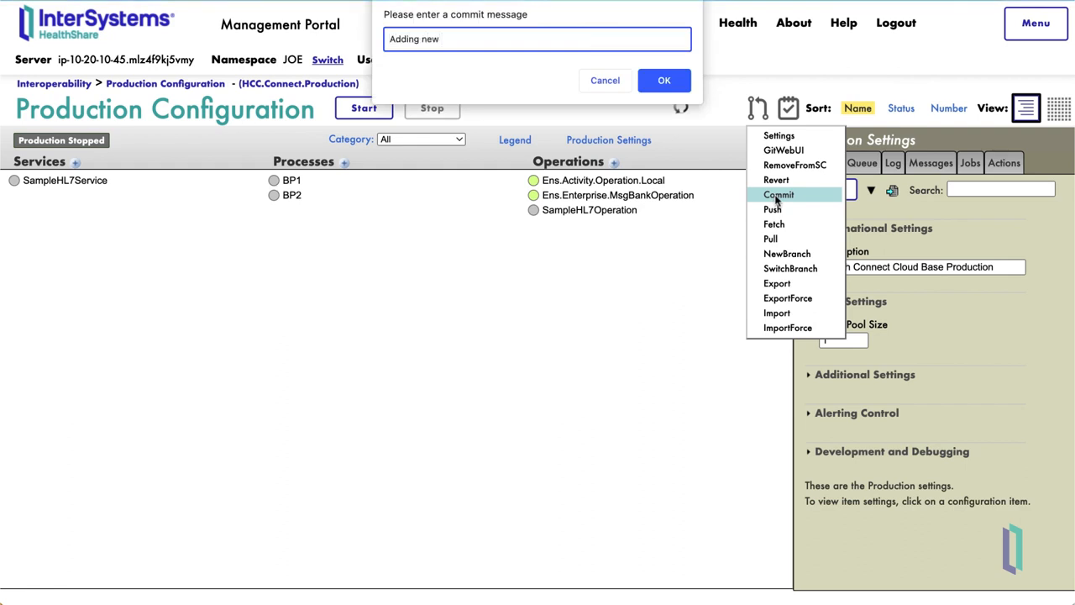
pyautogui.write('business process BP2')
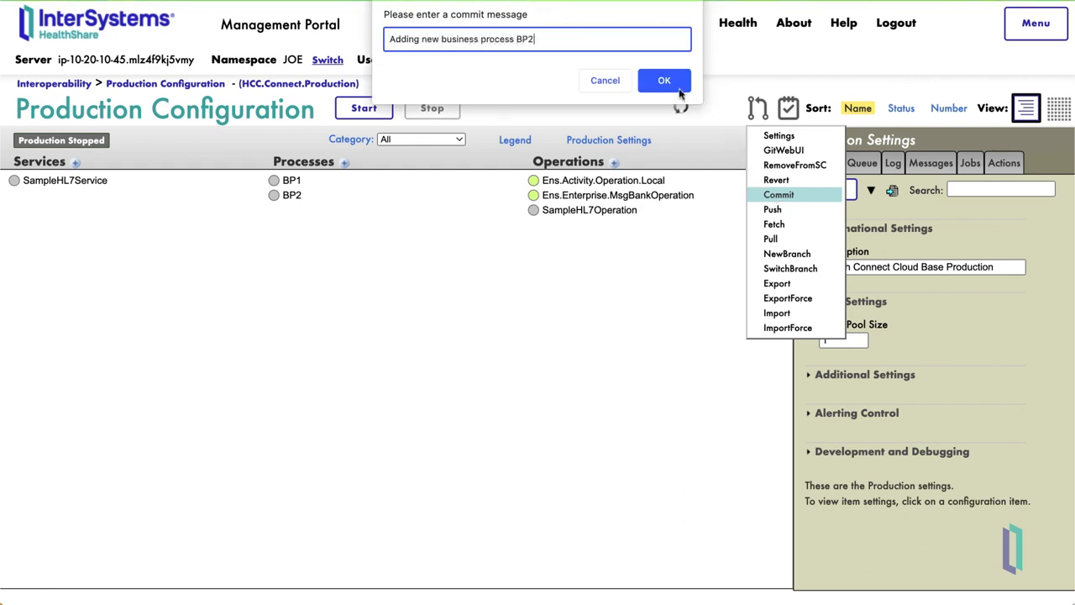
pyautogui.click(664, 80)
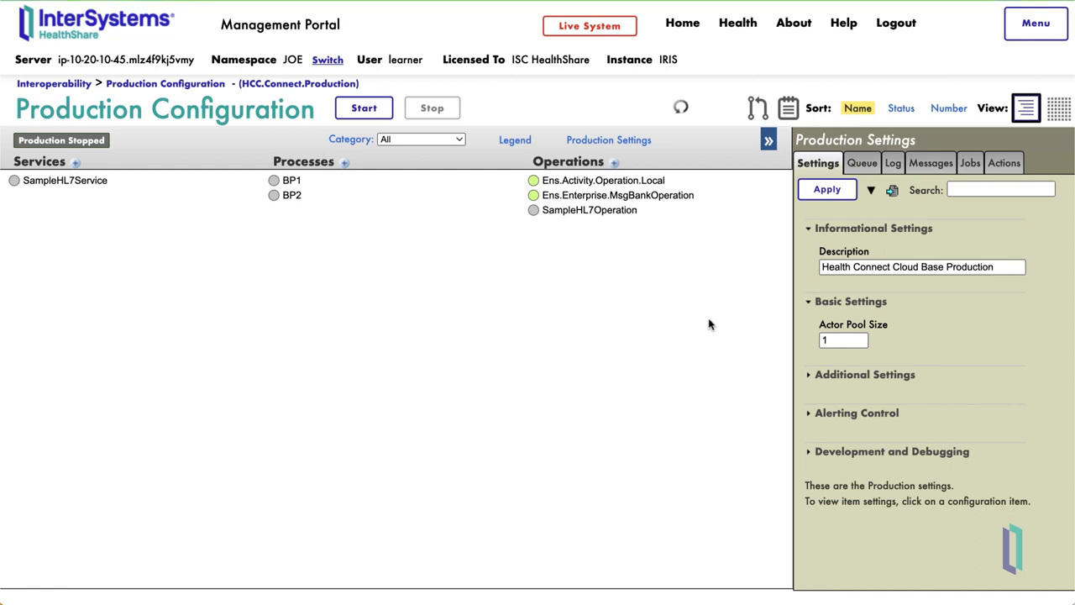
pyautogui.click(757, 107)
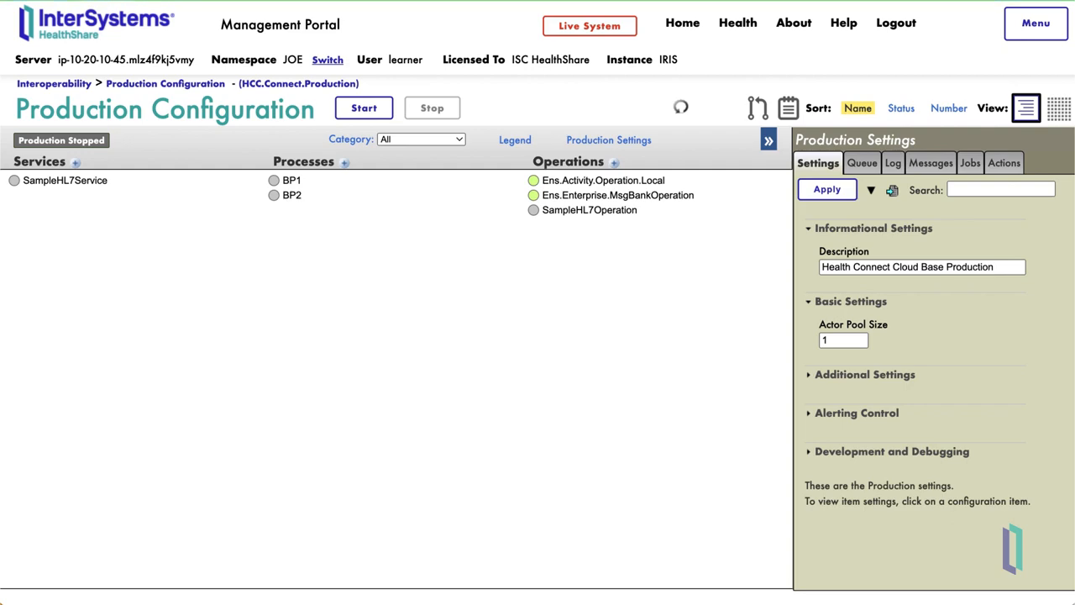
pyautogui.moveTo(596, 216)
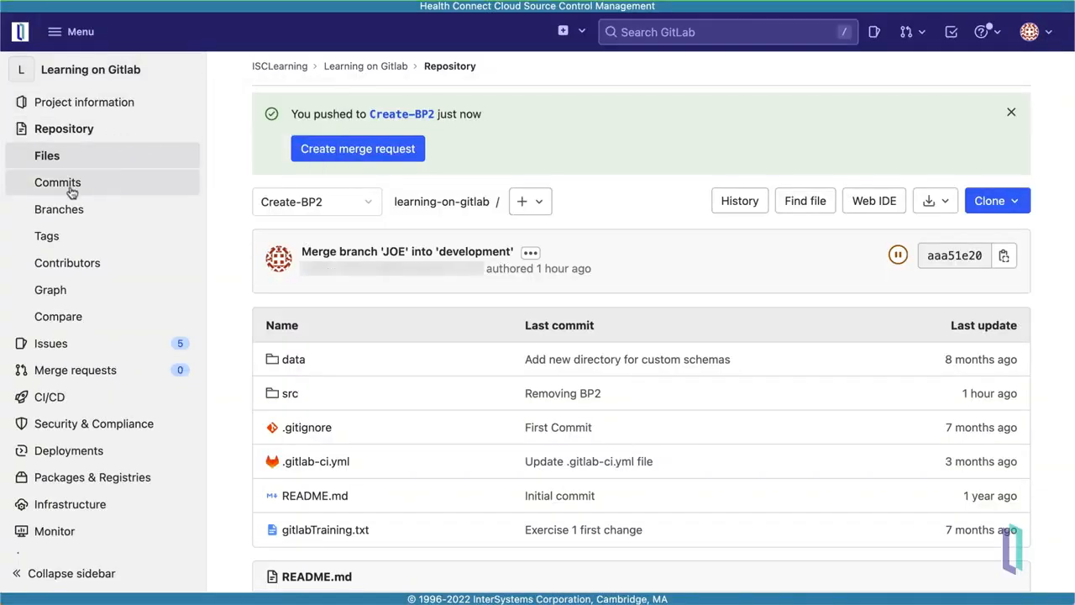
# View the GitLab commit history confirming the push to Create-BP2
pyautogui.click(57, 182)
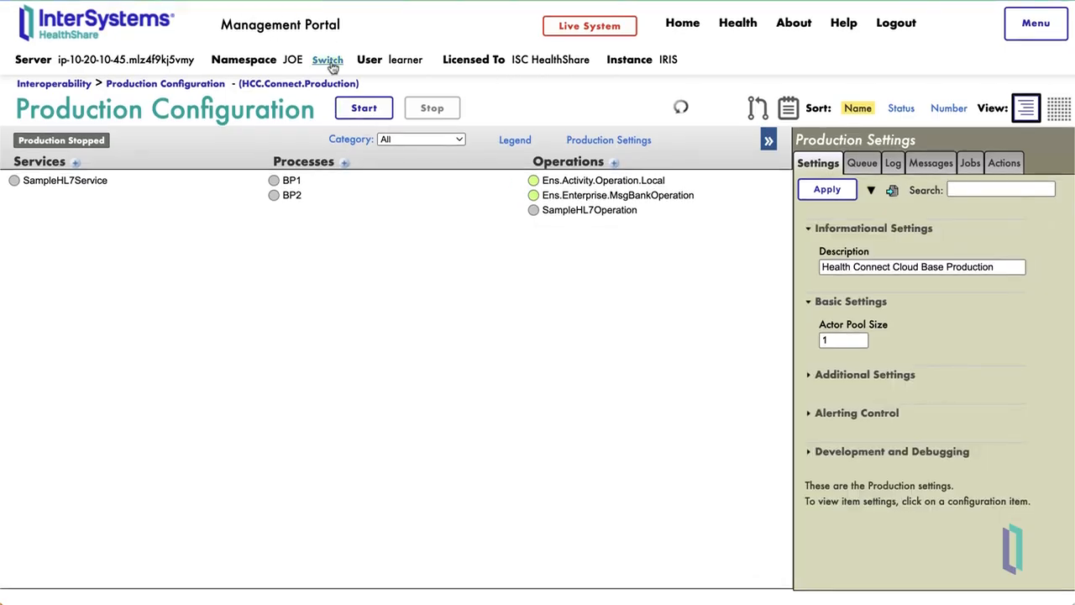
# Switch the portal to the LEARNING namespace, whose production lists only BP1
pyautogui.click(328, 60)
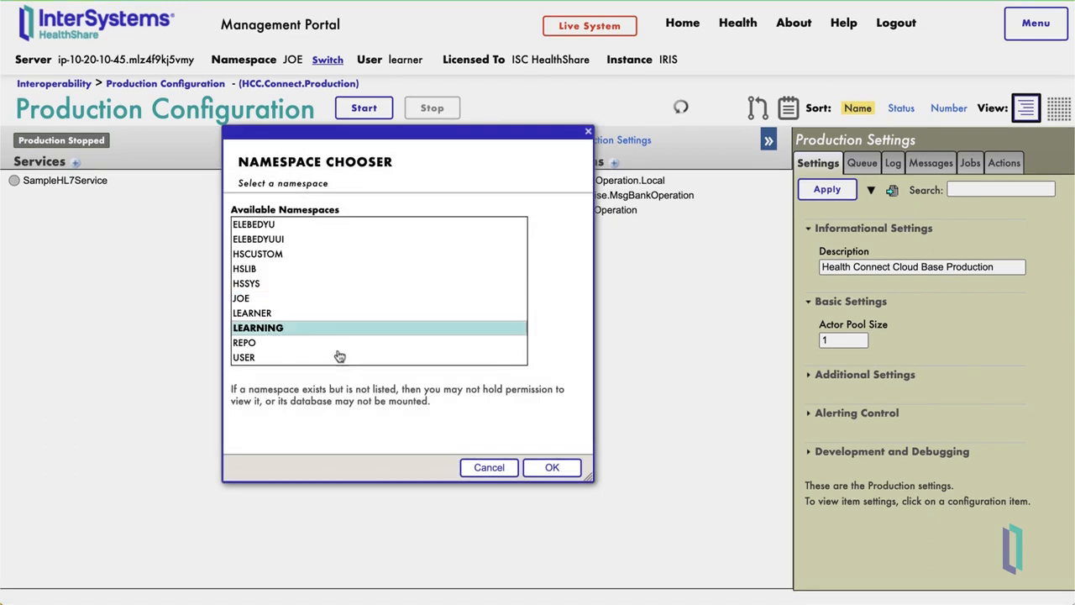
pyautogui.click(552, 467)
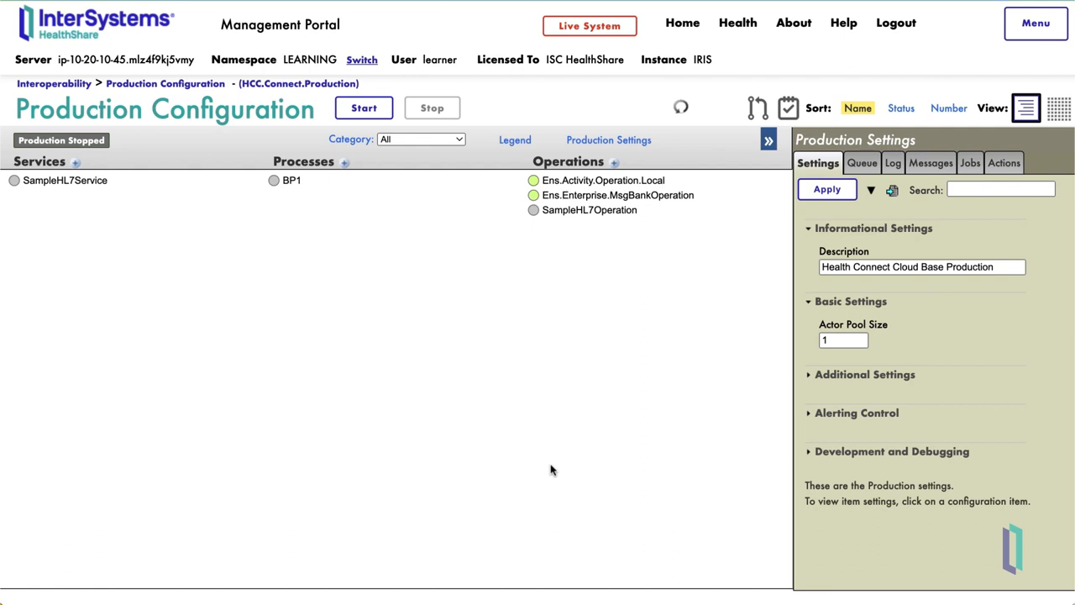
pyautogui.moveTo(529, 453)
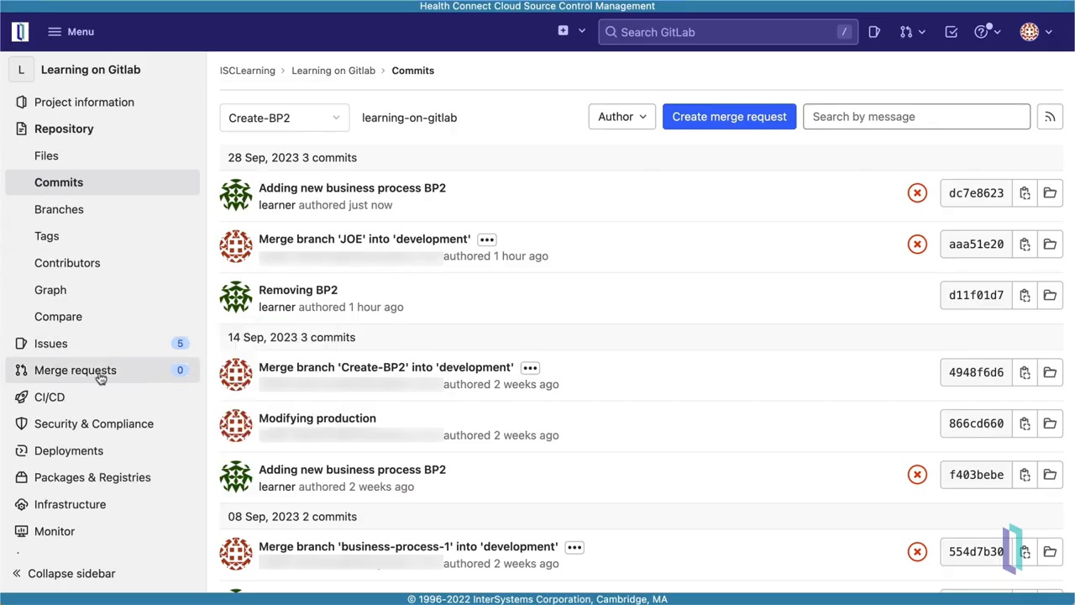
# Start a merge request with Create-BP2 as source and development as target
pyautogui.click(75, 369)
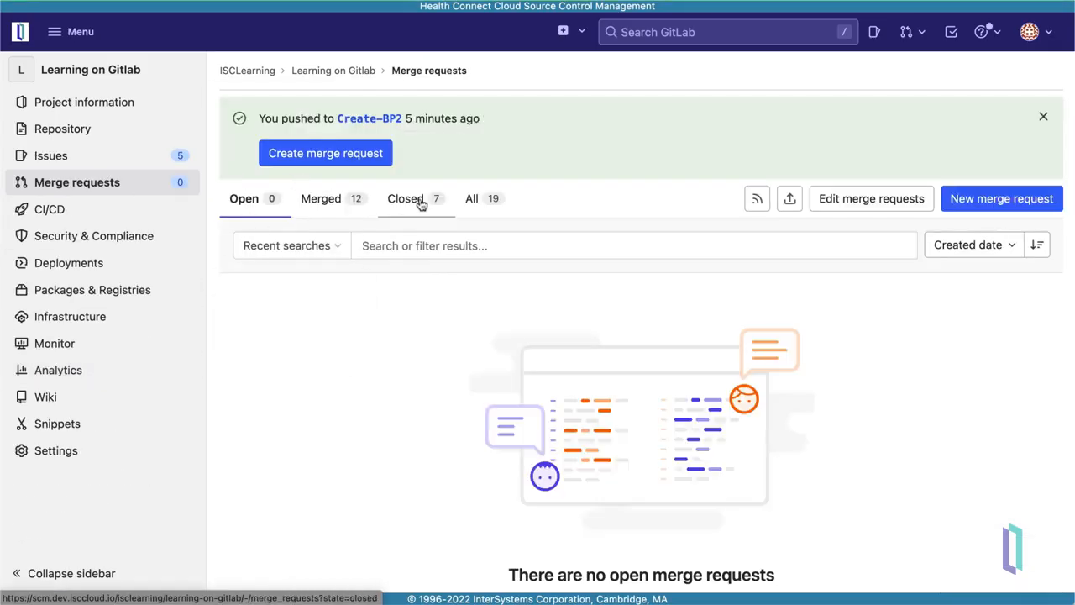
pyautogui.click(1001, 199)
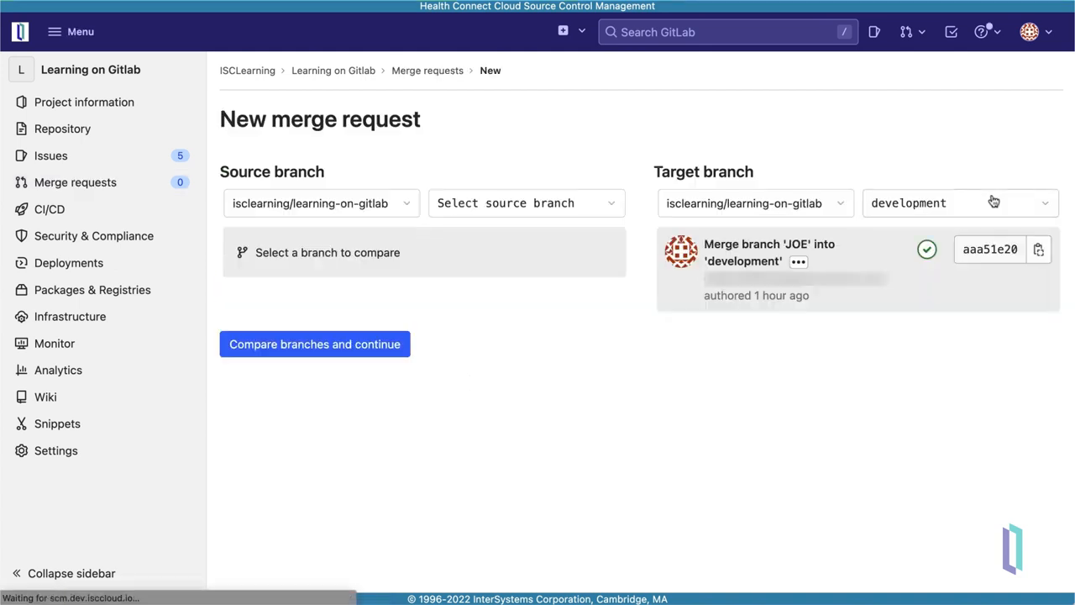
pyautogui.moveTo(659, 435)
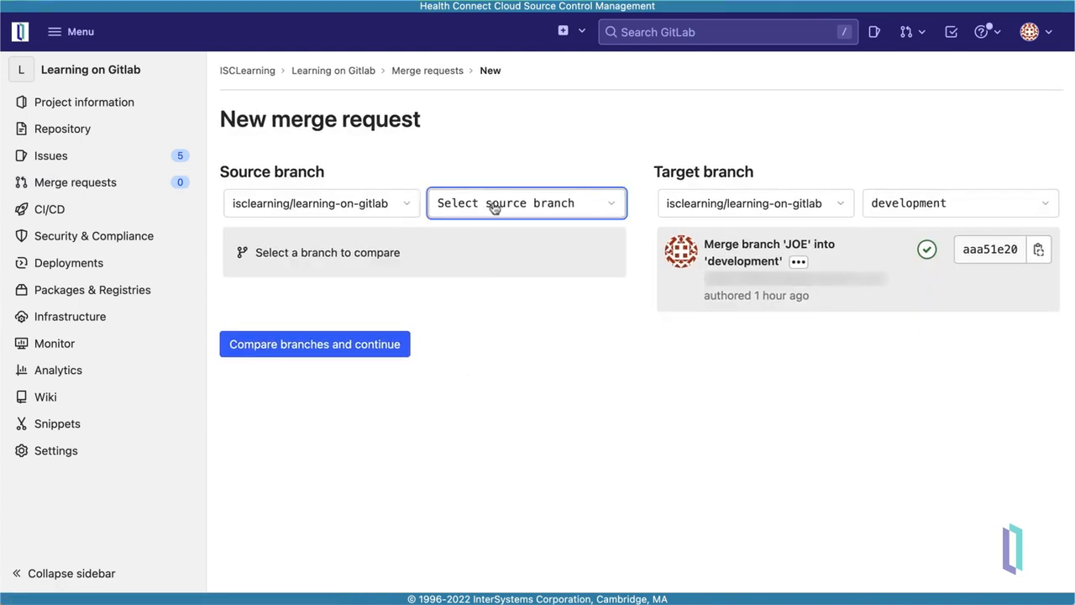
pyautogui.click(526, 202)
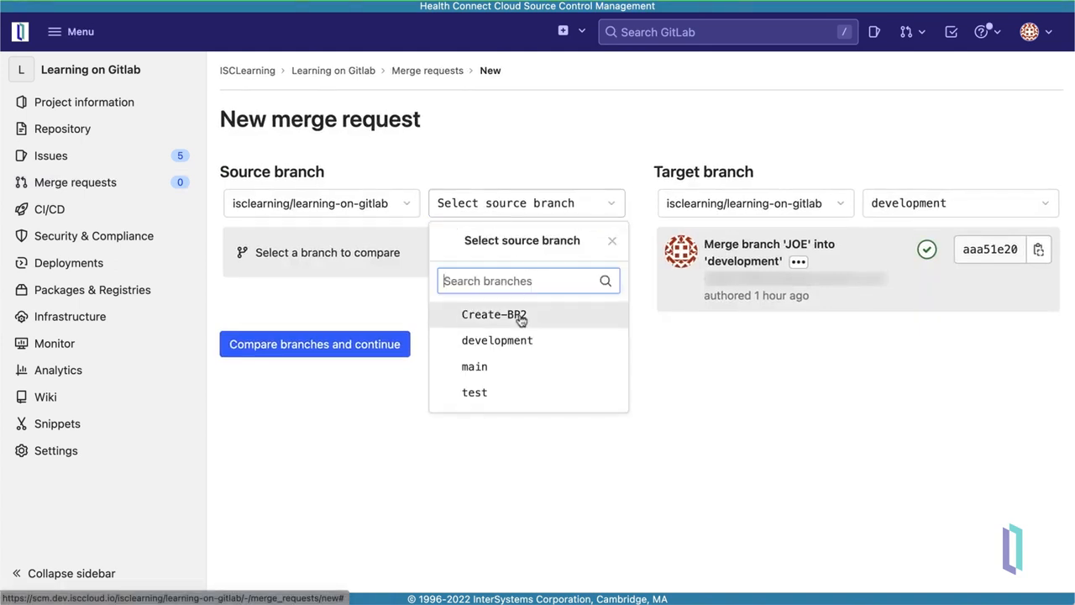
pyautogui.click(494, 314)
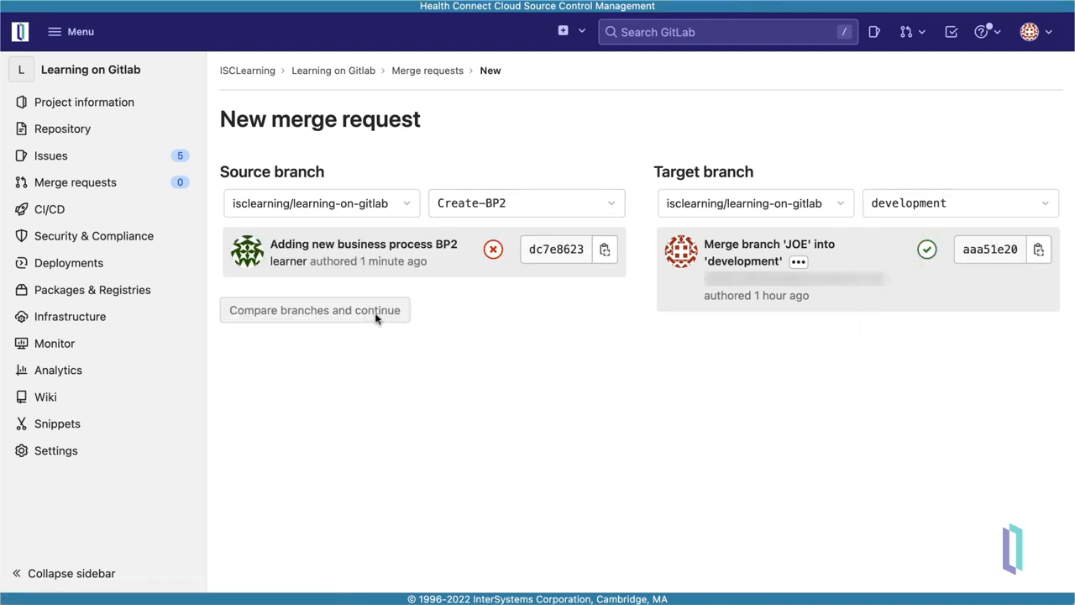
# Continue to the merge request details form and enable squashing commits on acceptance
pyautogui.click(314, 309)
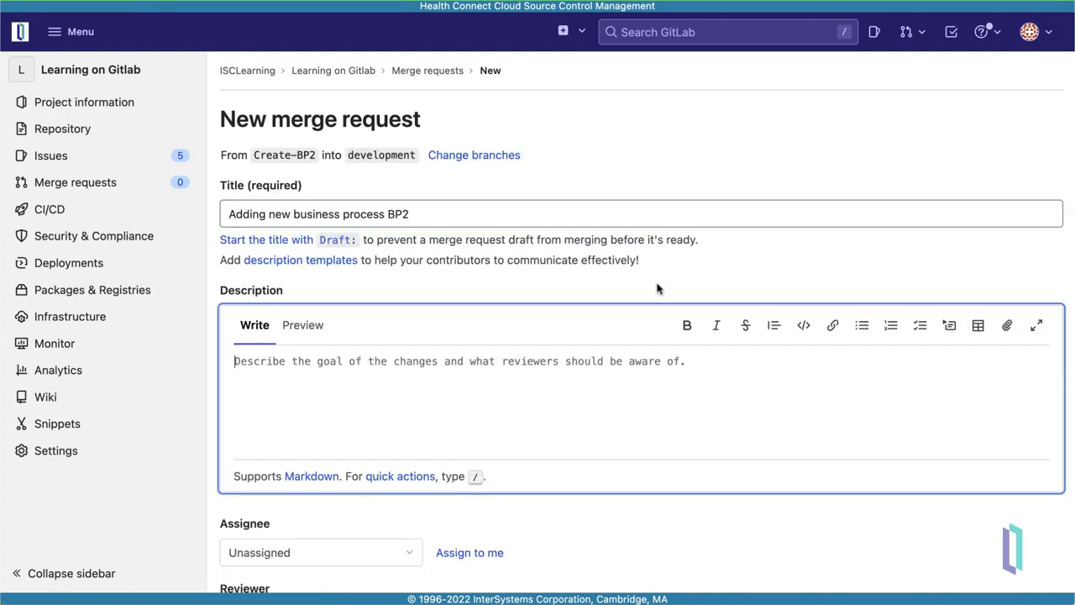
pyautogui.scroll(-3)
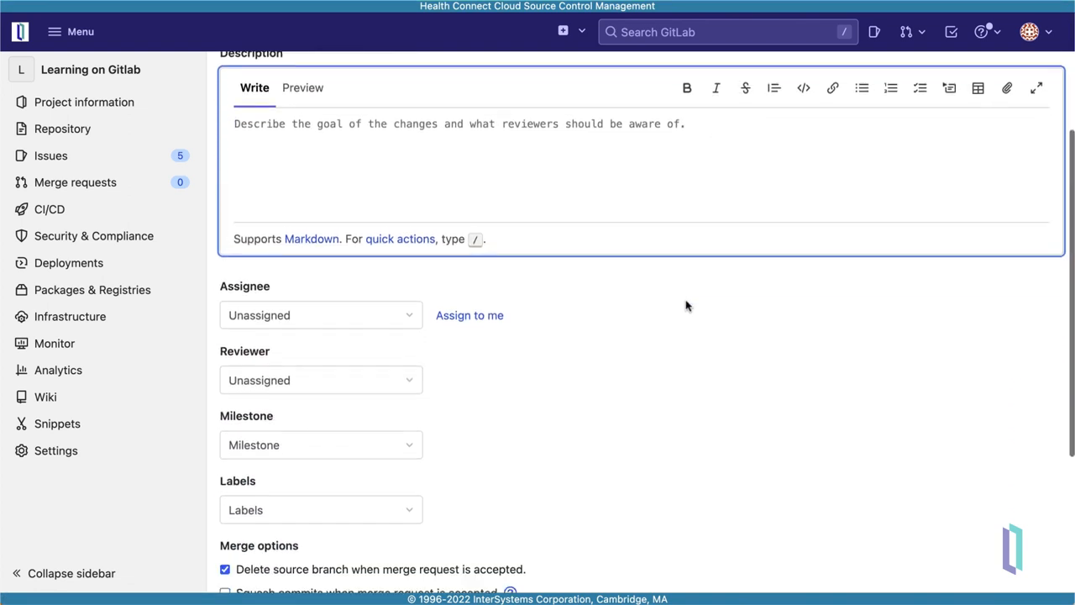
pyautogui.scroll(-3)
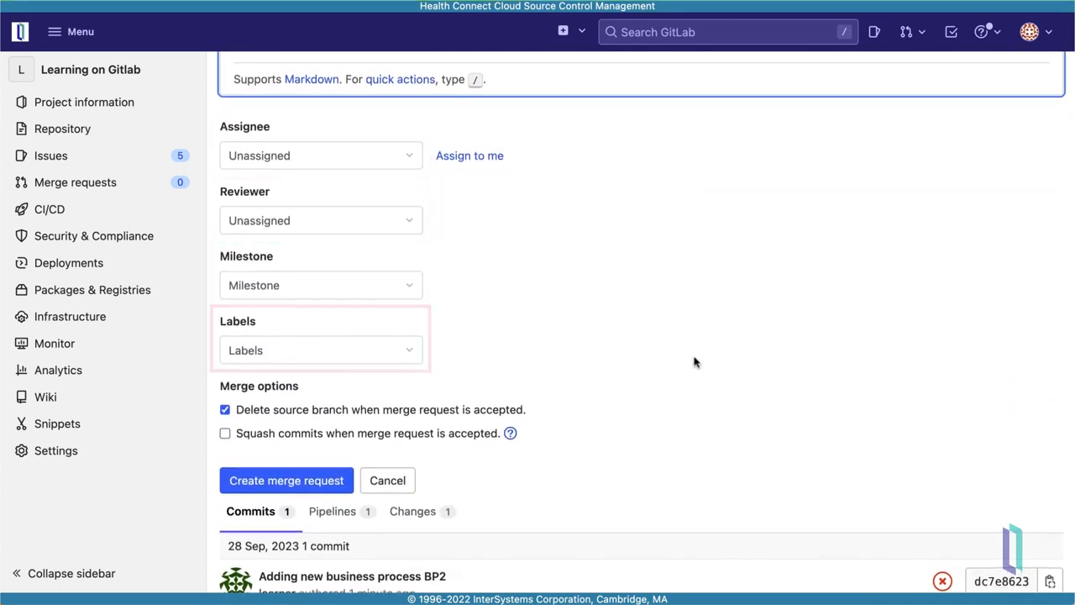
pyautogui.scroll(-3)
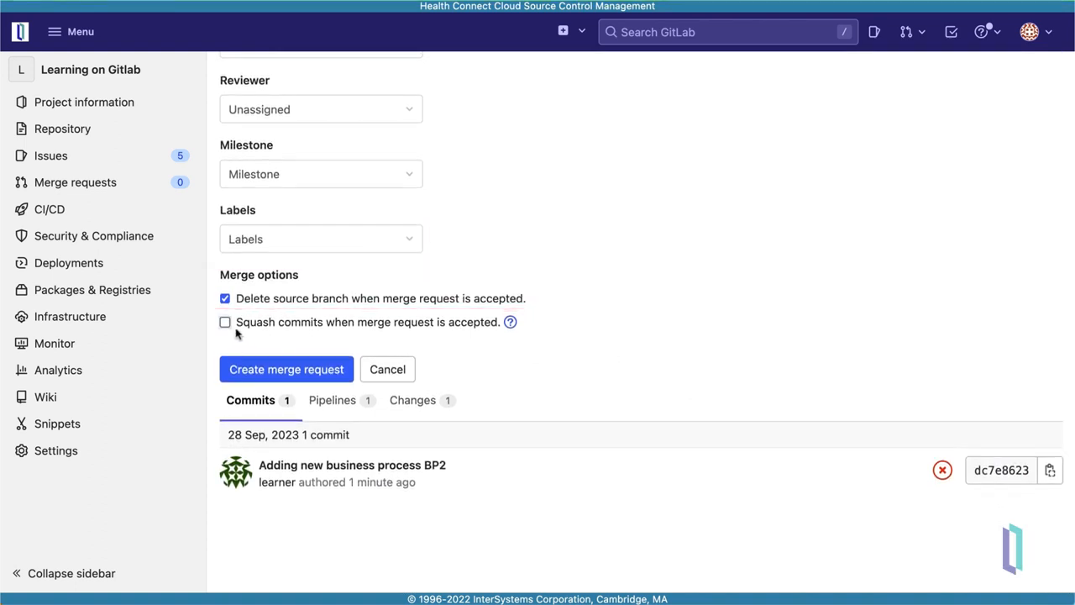
pyautogui.click(225, 322)
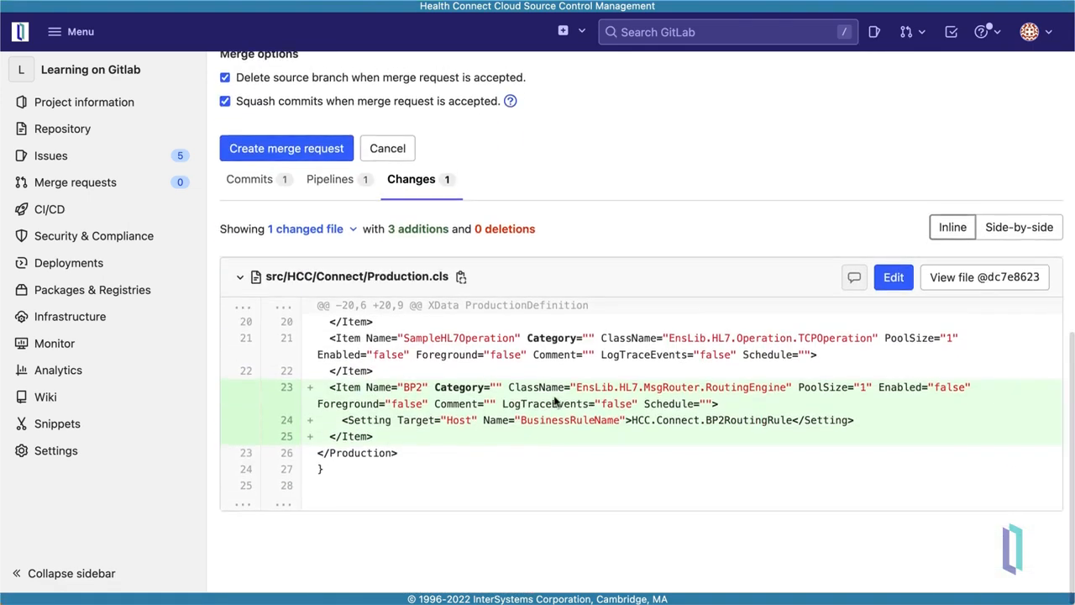
pyautogui.moveTo(522, 463)
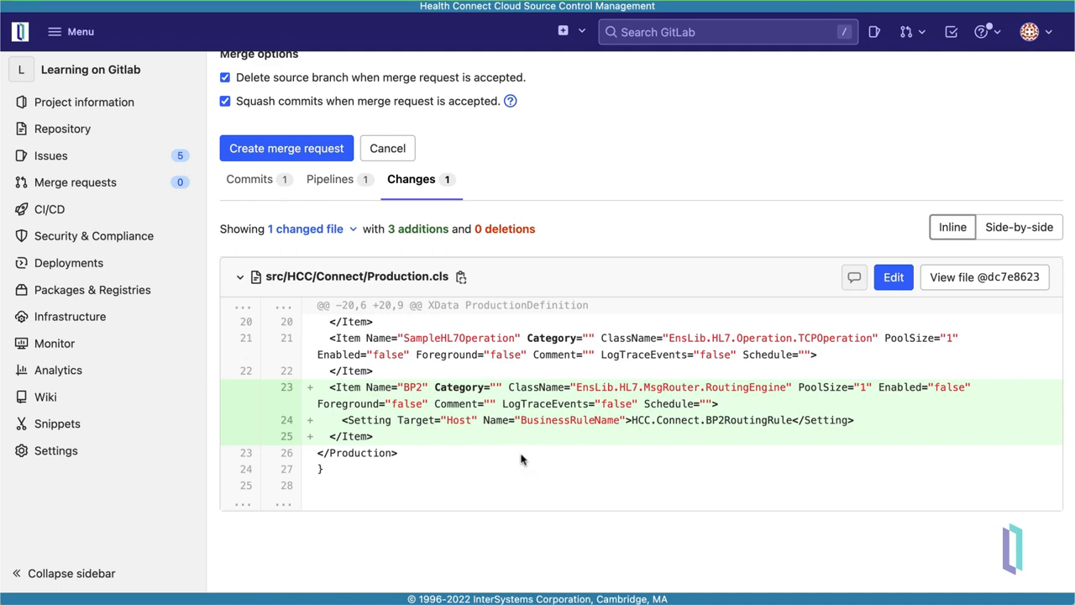
# Create and approve the Create-BP2 merge request, then merge it despite the failed pipeline
pyautogui.click(287, 148)
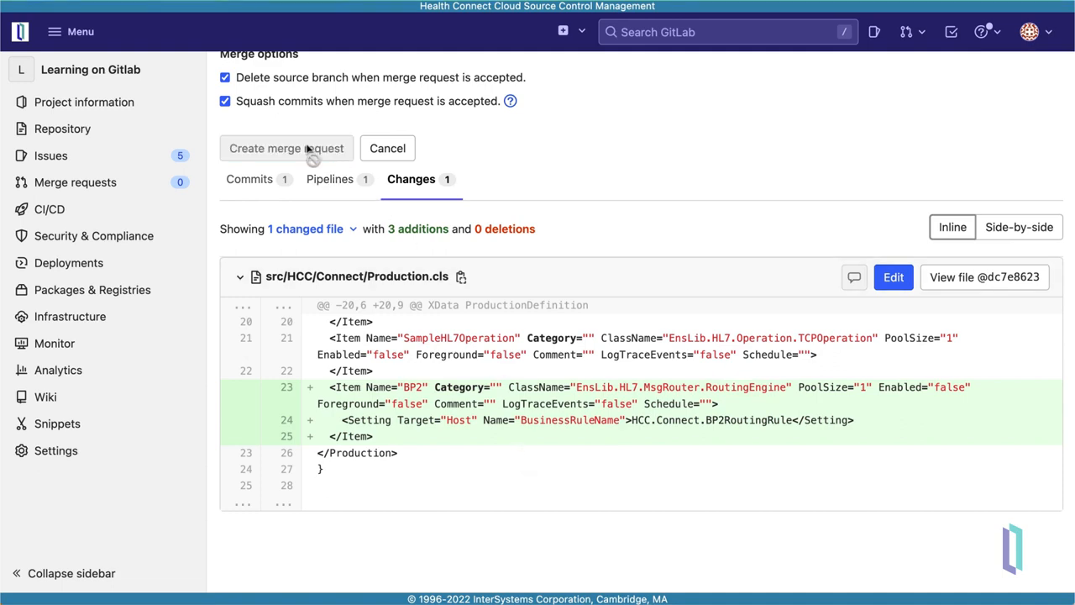
pyautogui.click(286, 148)
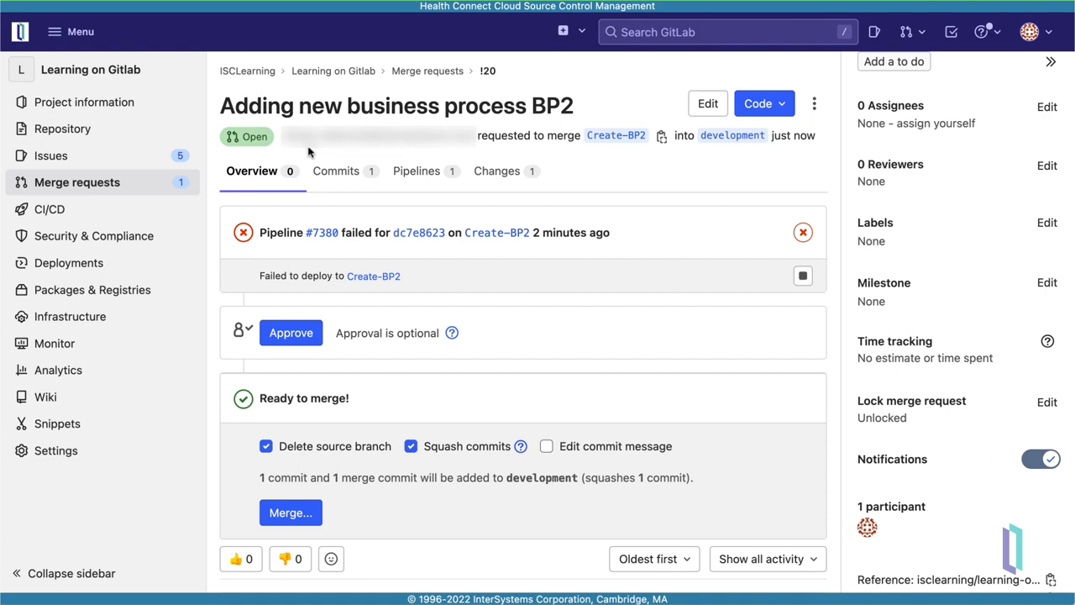
pyautogui.moveTo(470, 385)
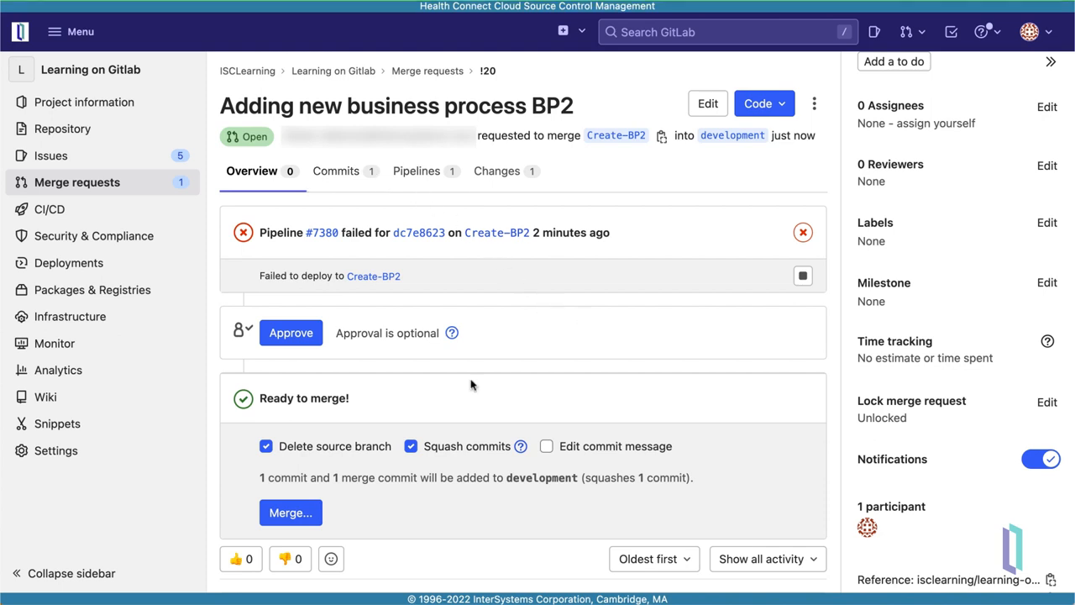
pyautogui.click(291, 333)
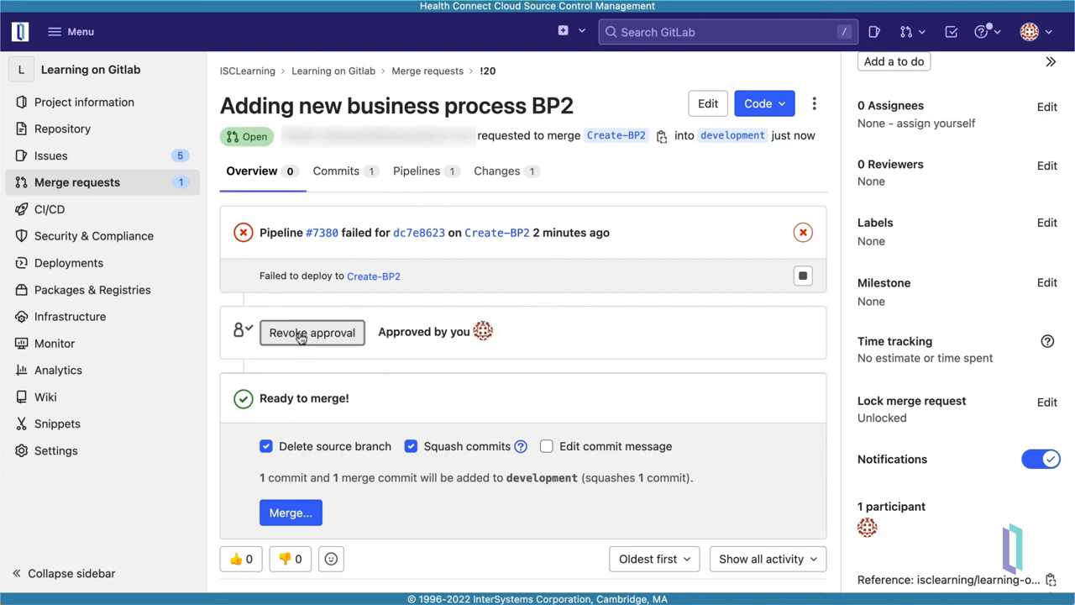
pyautogui.scroll(-3)
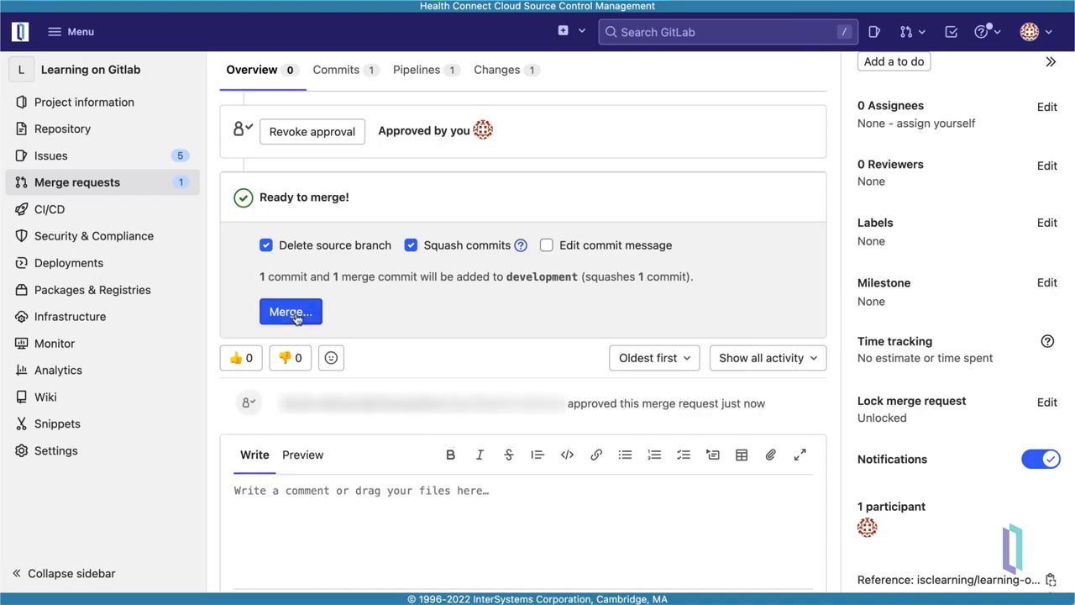
pyautogui.click(290, 312)
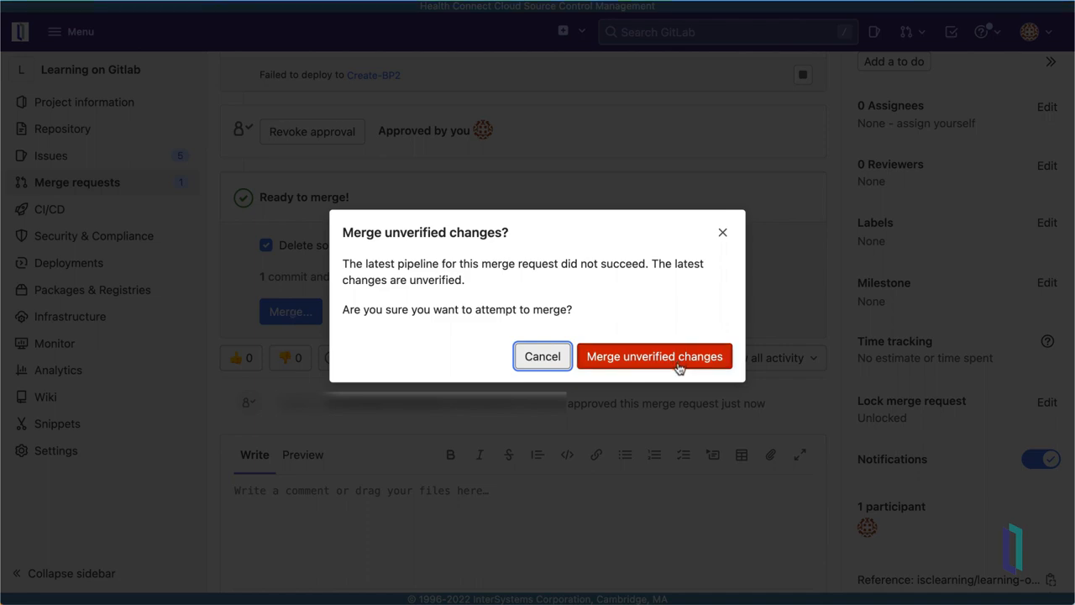
pyautogui.click(654, 356)
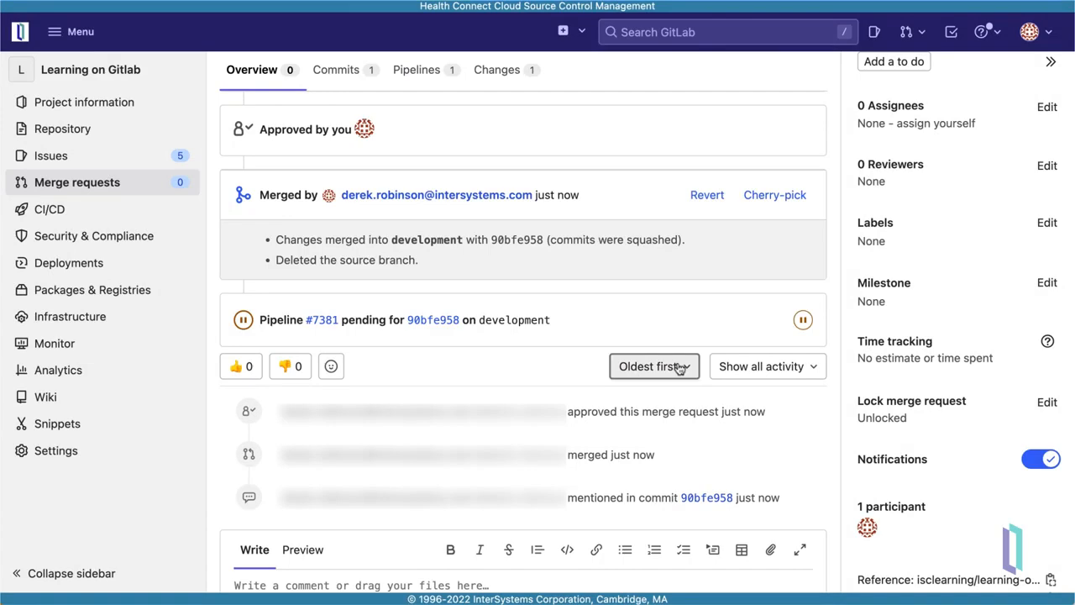
# Open the development branch from the Repository > Branches list
pyautogui.click(63, 129)
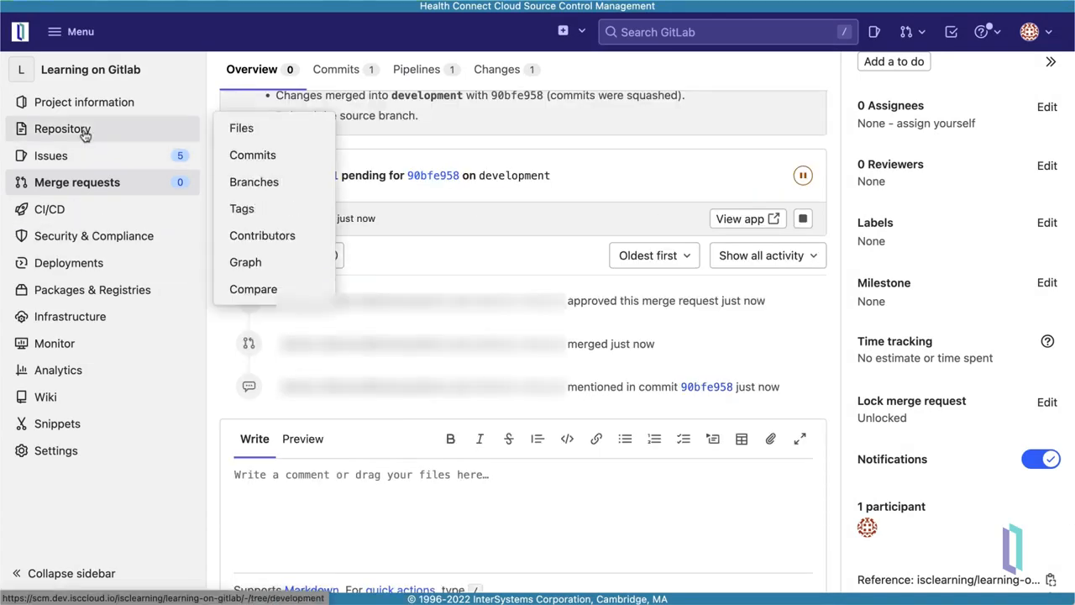
pyautogui.click(254, 181)
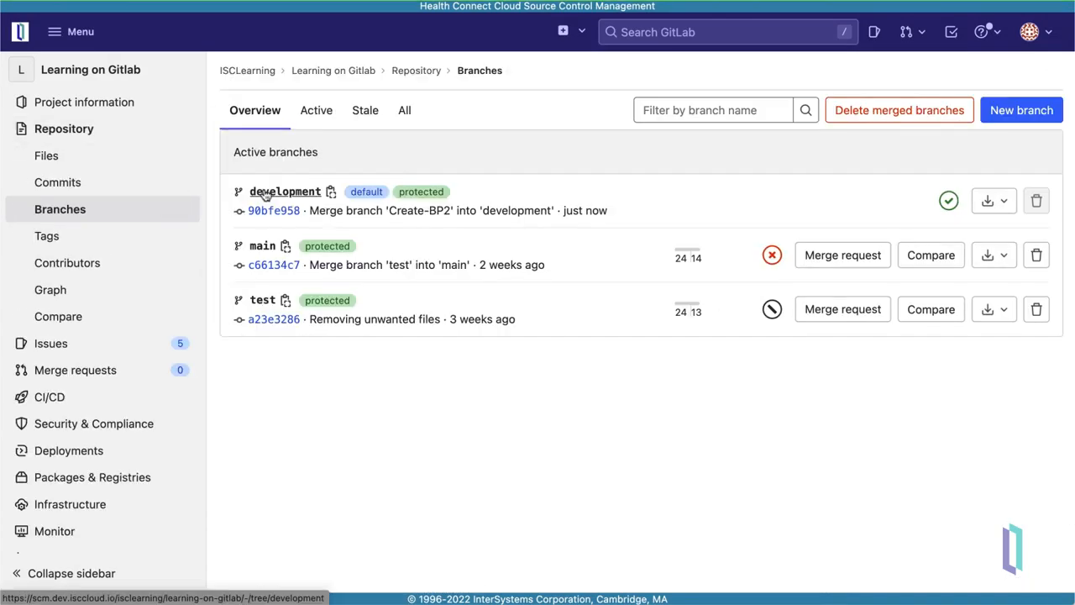
pyautogui.moveTo(407, 419)
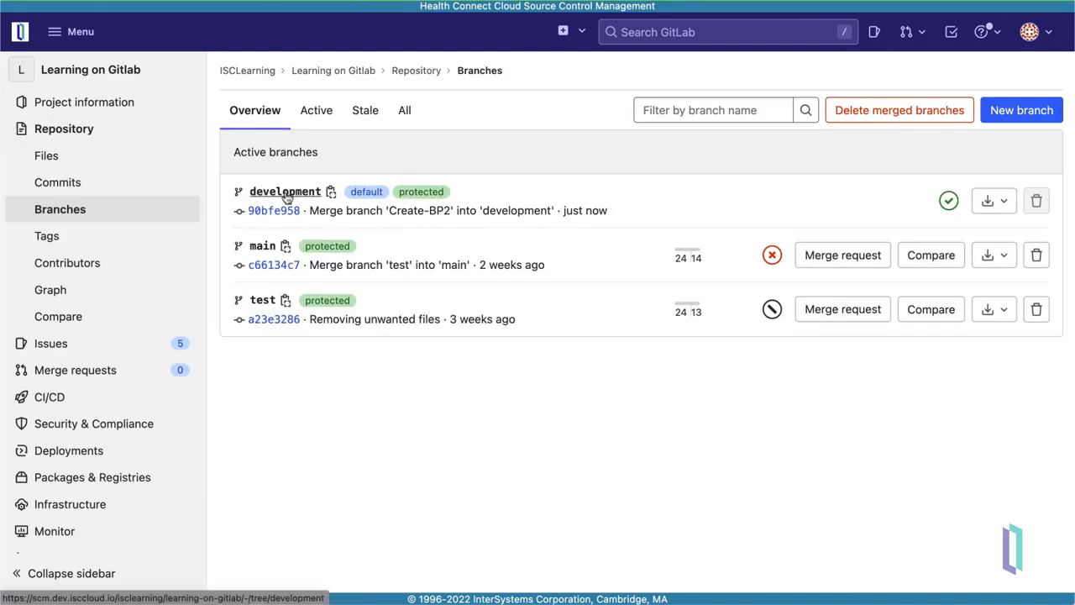
pyautogui.click(284, 191)
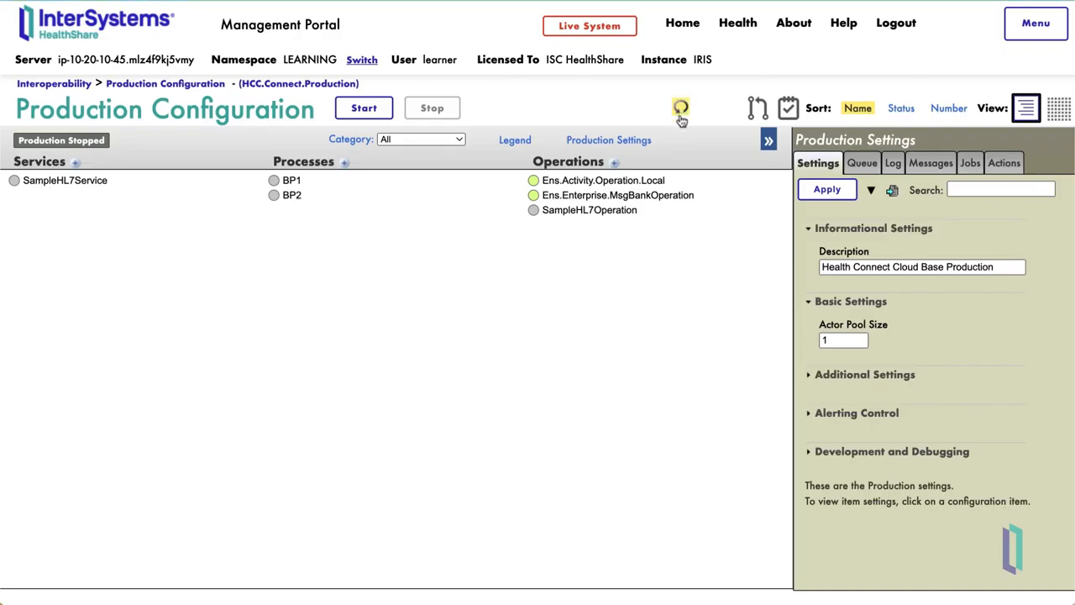
pyautogui.moveTo(621, 345)
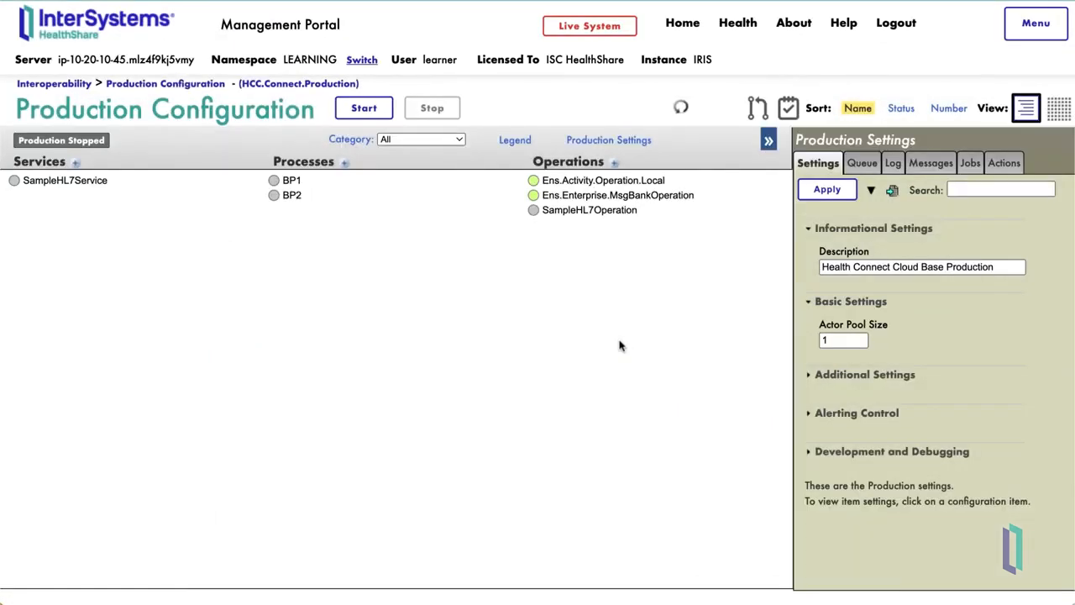
# Refresh the LEARNING Production Configuration page to confirm BP2 is listed under Processes
pyautogui.click(363, 108)
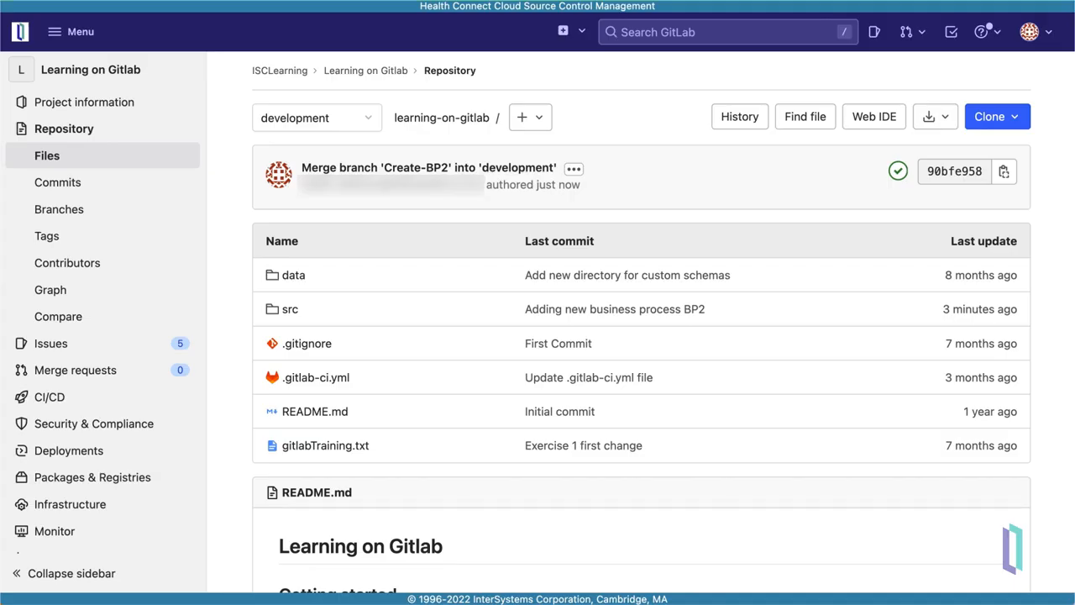
# Create a new branch named LEARNER from development
pyautogui.click(60, 208)
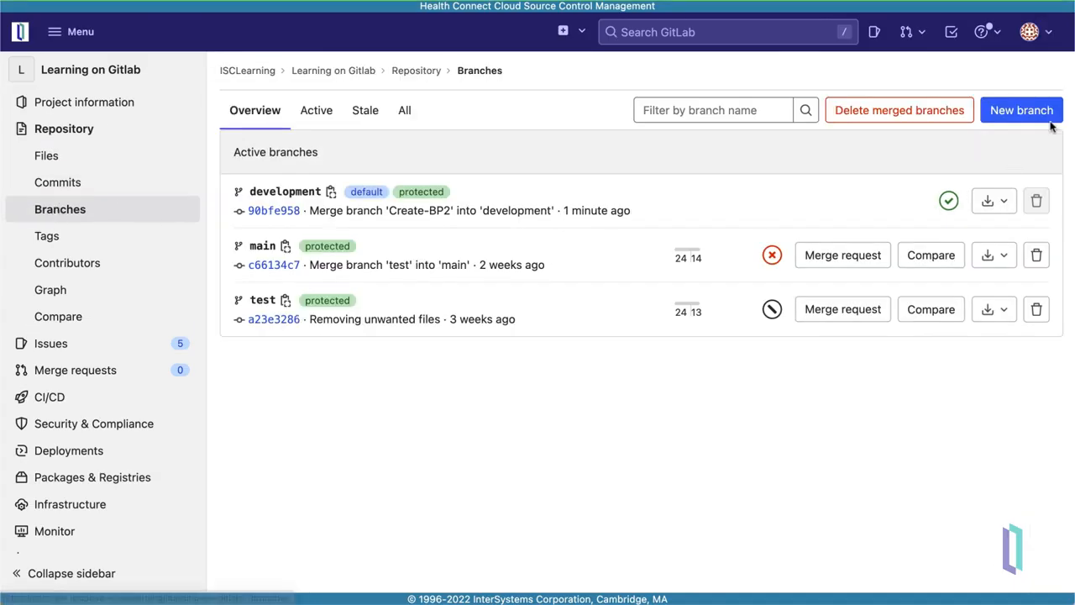
pyautogui.click(1021, 110)
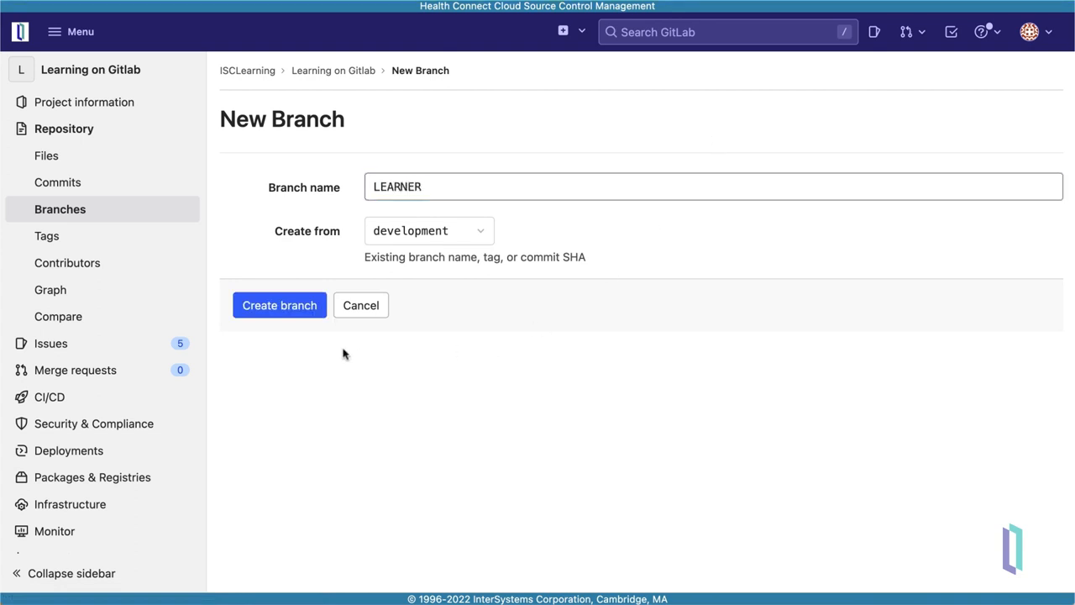
pyautogui.click(279, 305)
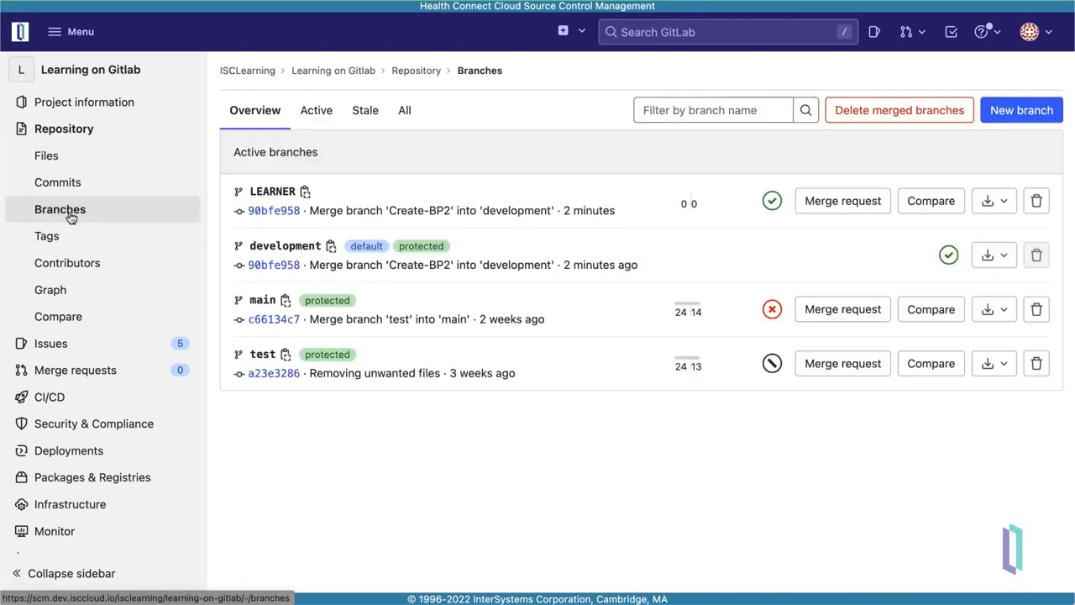
pyautogui.moveTo(771, 201)
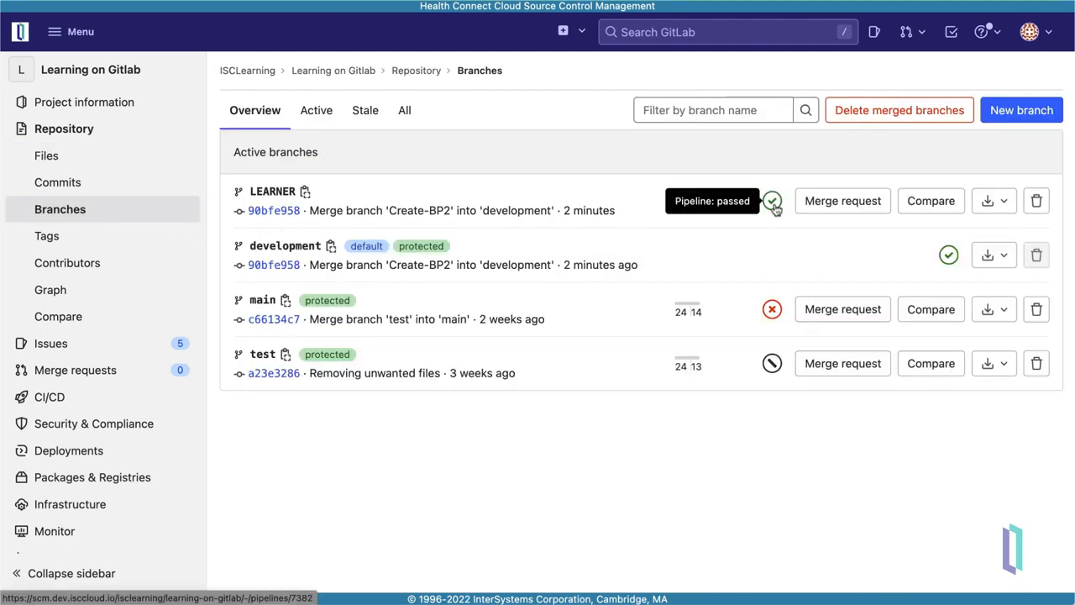
# View the LEARNER branch's passed pipeline run
pyautogui.click(771, 201)
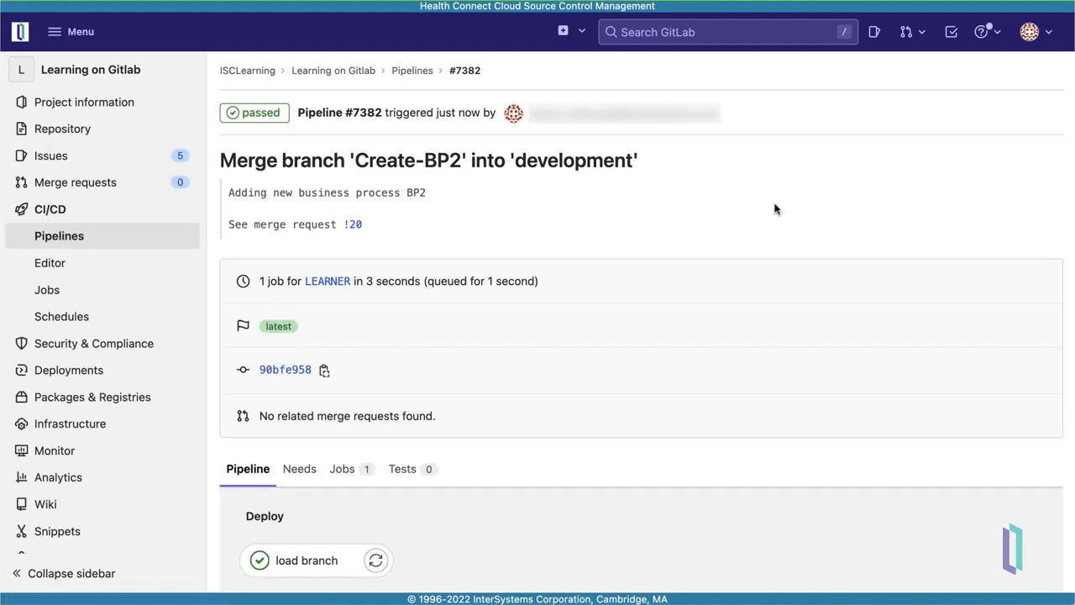